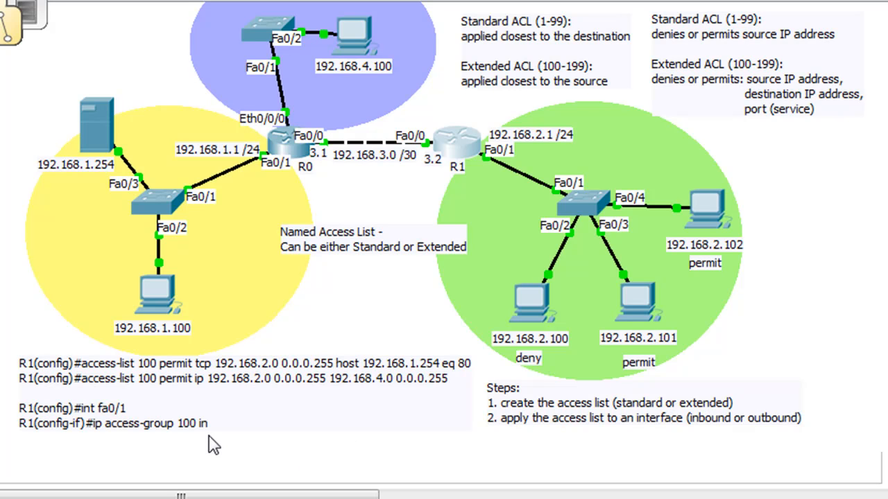
pyautogui.moveTo(258, 428)
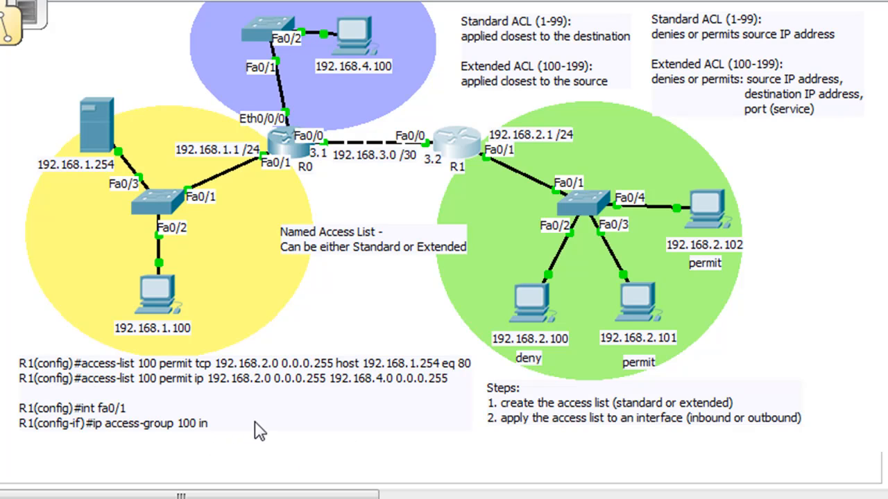
pyautogui.moveTo(302, 394)
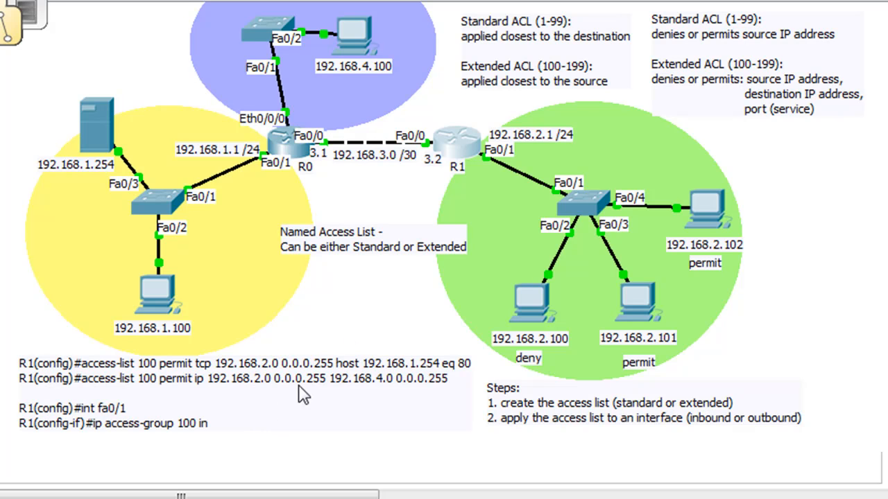
pyautogui.moveTo(508, 167)
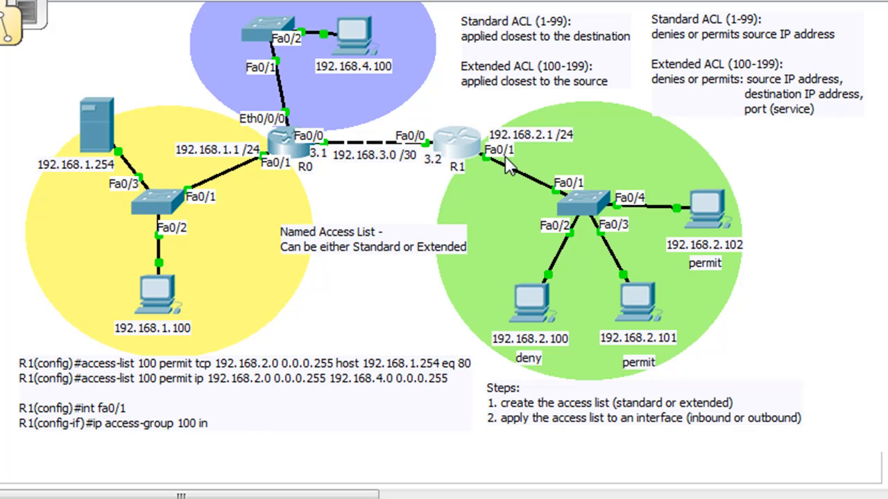
pyautogui.moveTo(455, 183)
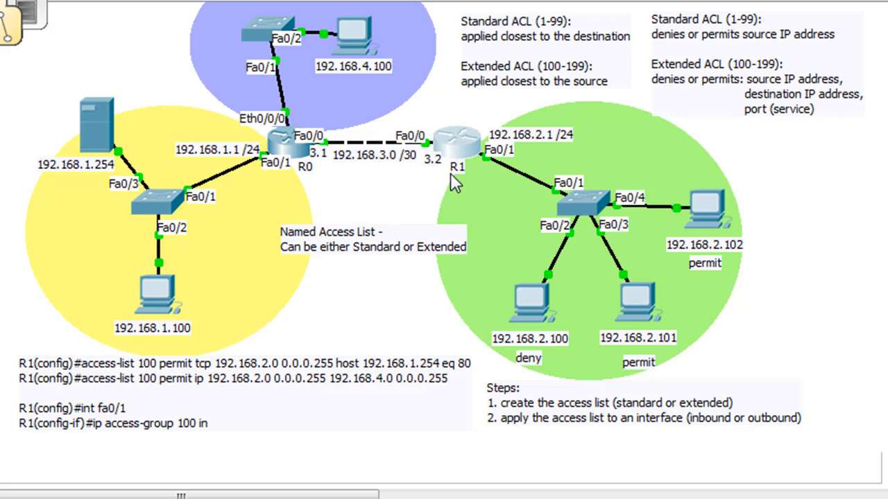
pyautogui.moveTo(484, 178)
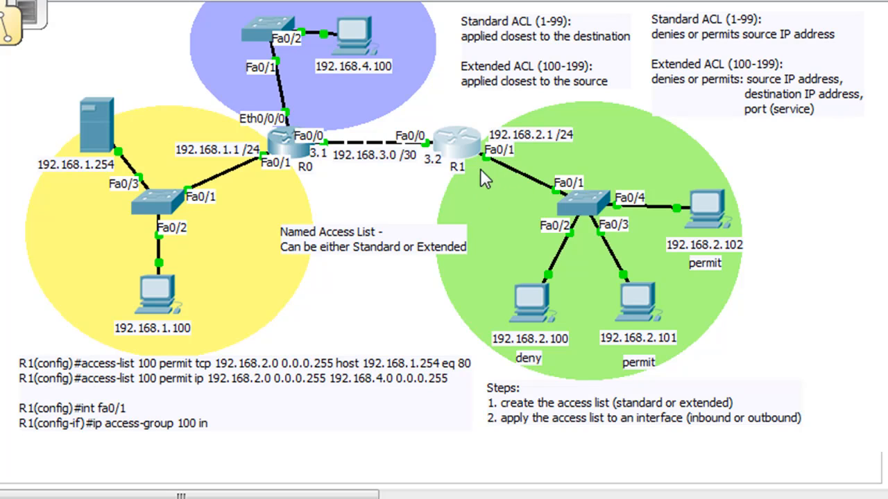
pyautogui.moveTo(474, 158)
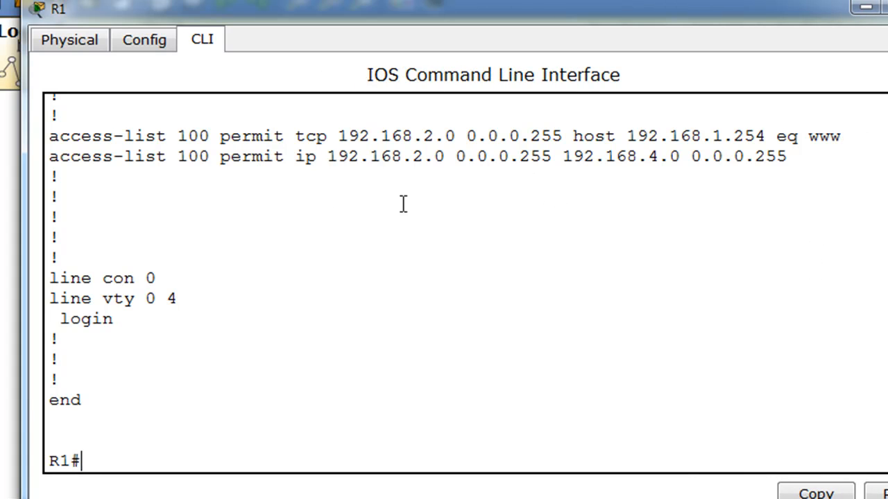
# Bring up R1's CLI showing the running configuration with access-list 100 entries
pyautogui.doubleClick(192, 136)
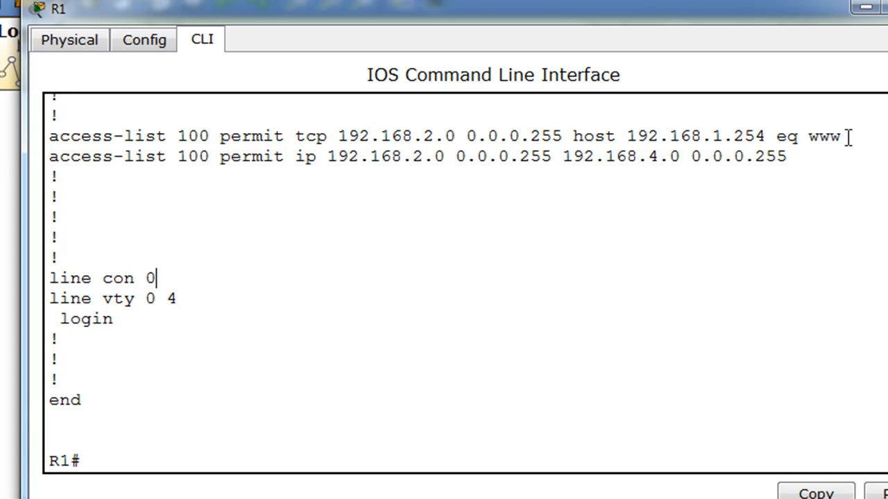
pyautogui.moveTo(802, 145)
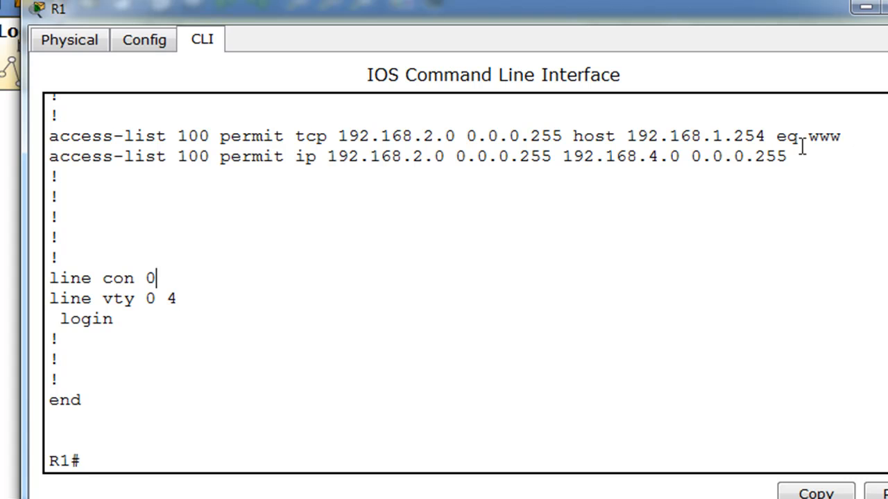
pyautogui.moveTo(594, 14)
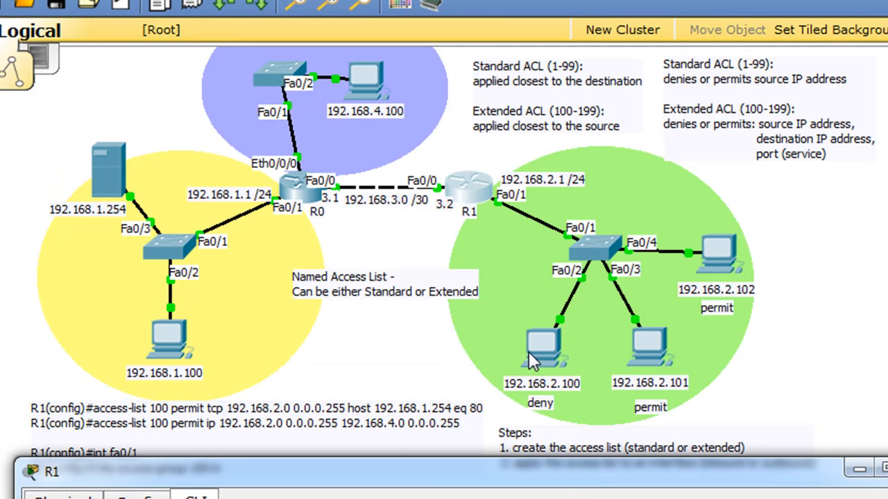
pyautogui.moveTo(127, 178)
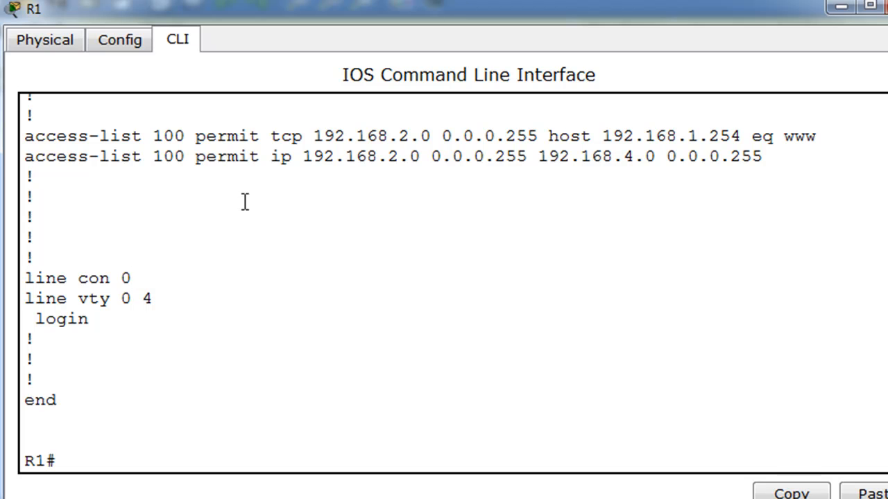
pyautogui.moveTo(633, 175)
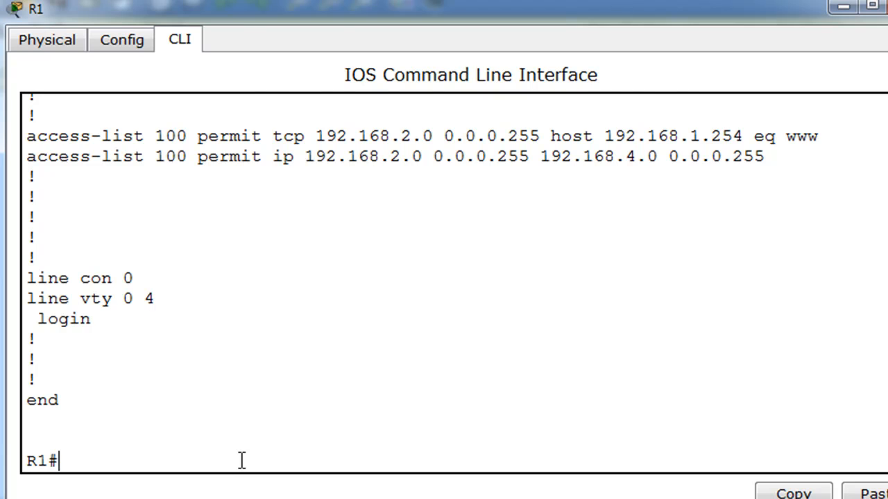
# Delete access-list 100 in conf t, then page the running-config to the ip access-group 100 in line on Fa0/1
pyautogui.write('conf t')
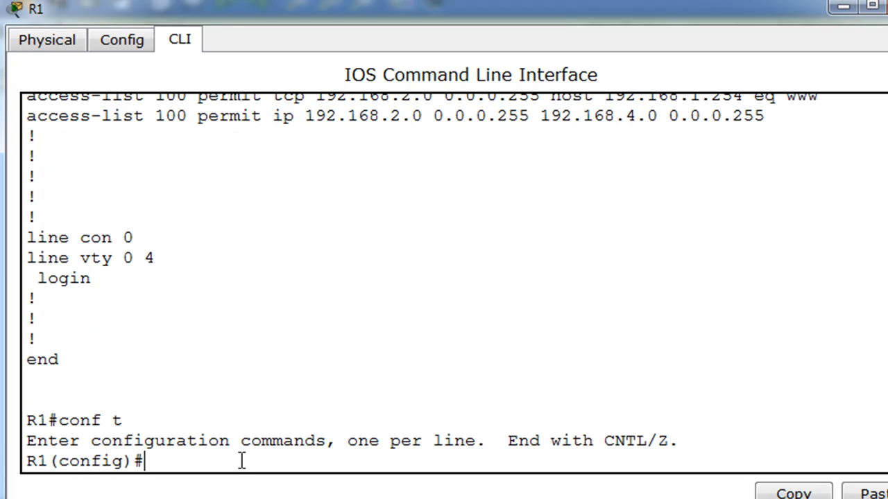
pyautogui.write('no')
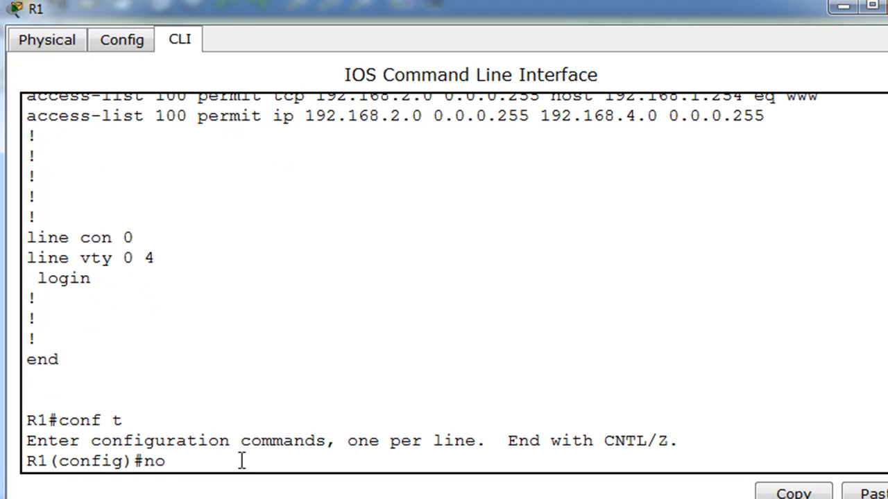
pyautogui.write('access')
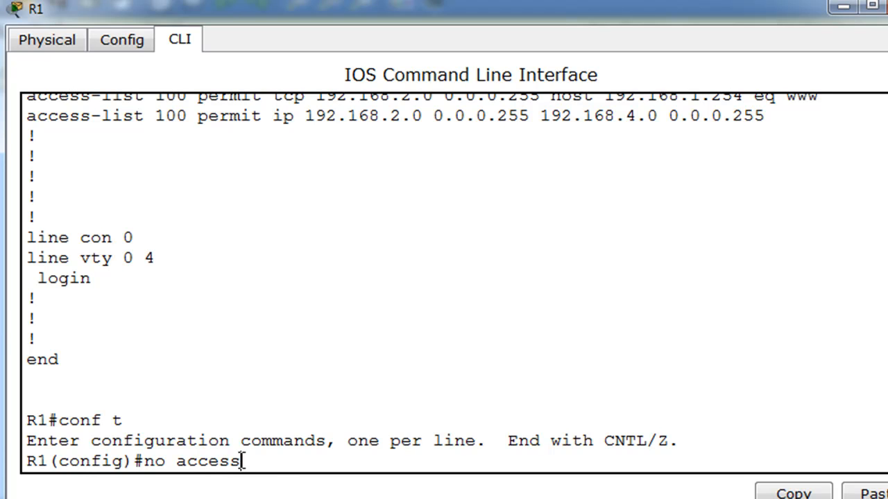
pyautogui.write('-list 1')
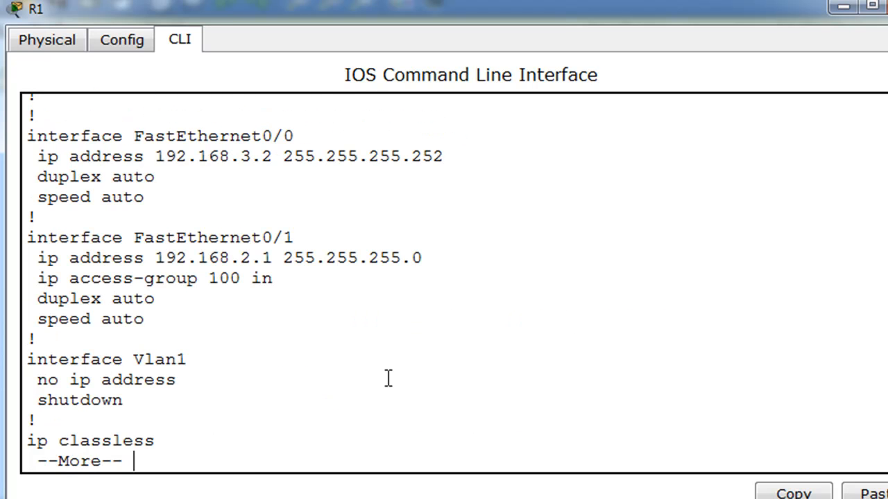
pyautogui.press('space')
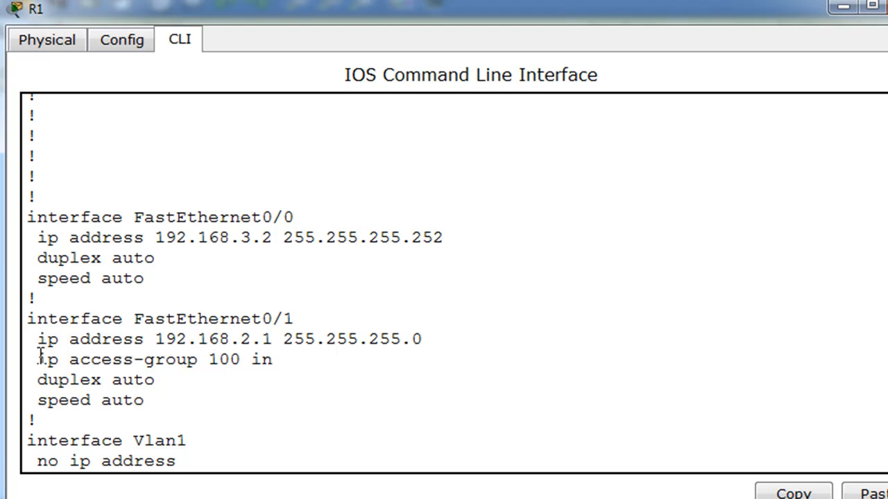
pyautogui.doubleClick(154, 359)
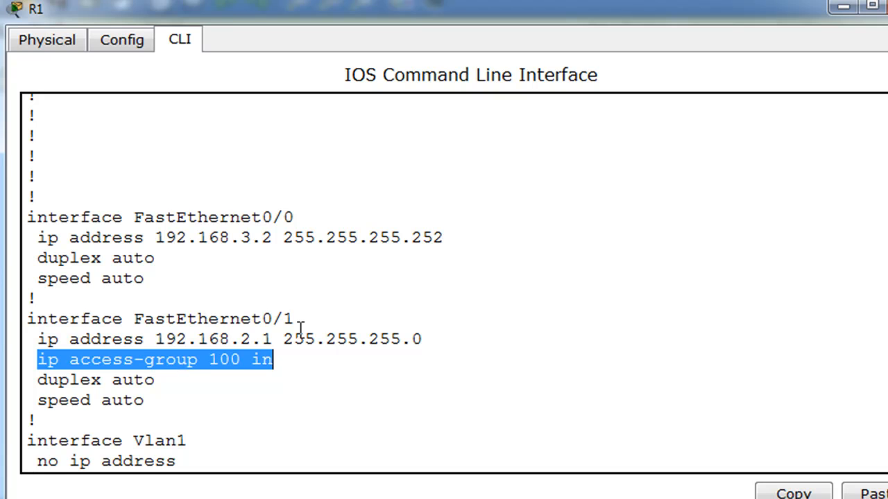
pyautogui.moveTo(309, 363)
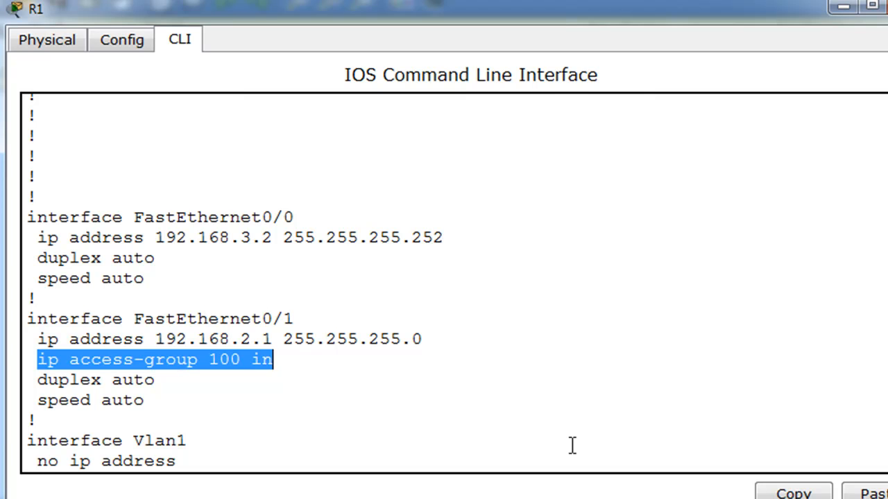
# On interface fa0/1, remove the inbound filter with 'no ip access-group 100 in'
pyautogui.scroll(-3)
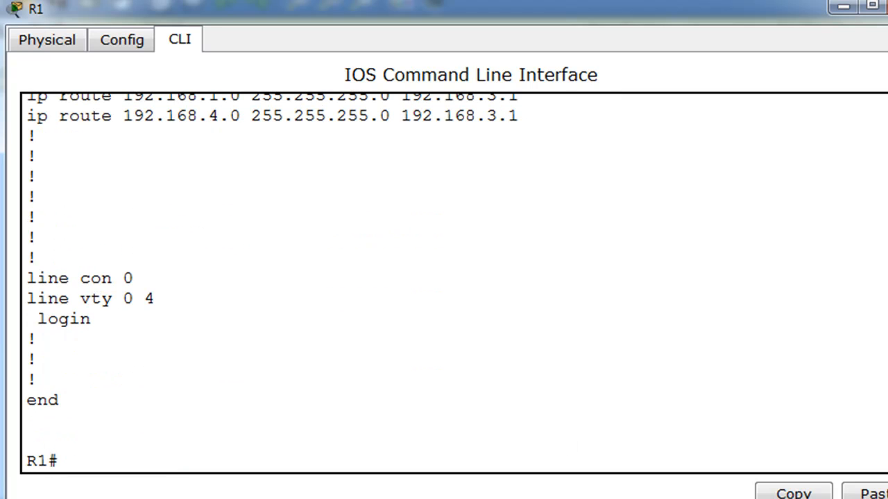
pyautogui.write('conf t')
pyautogui.write('int')
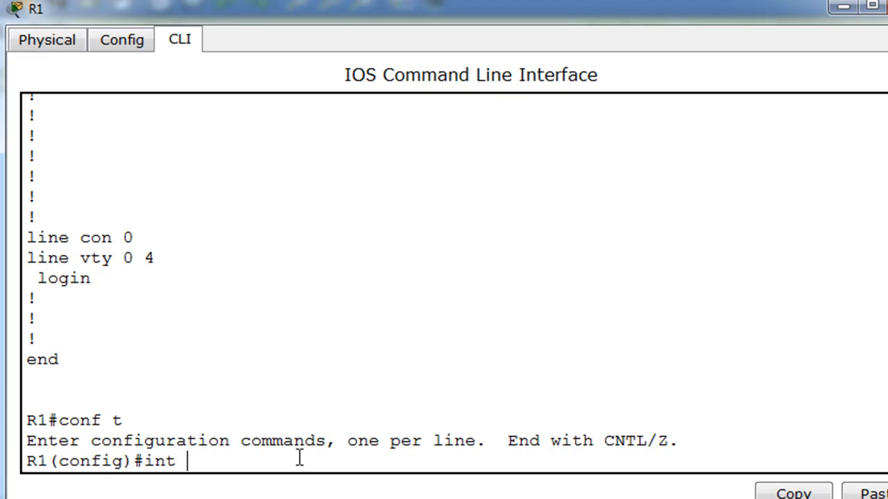
pyautogui.write('fa0/1')
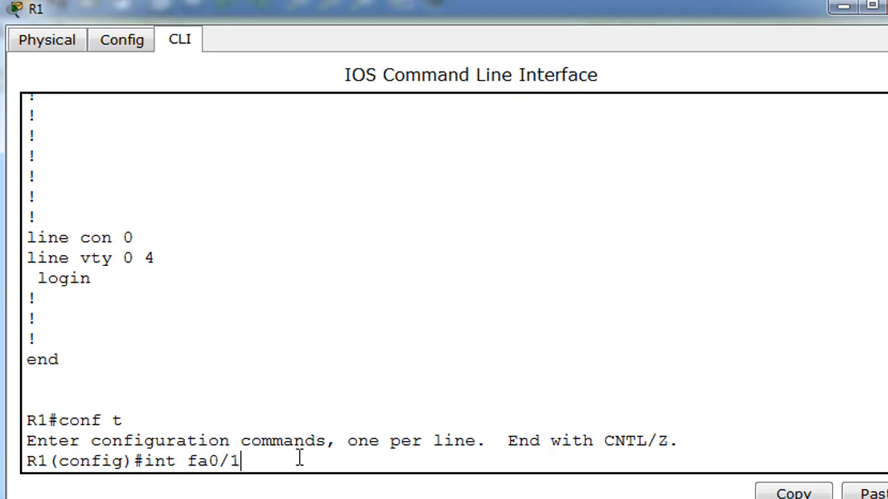
pyautogui.write('no')
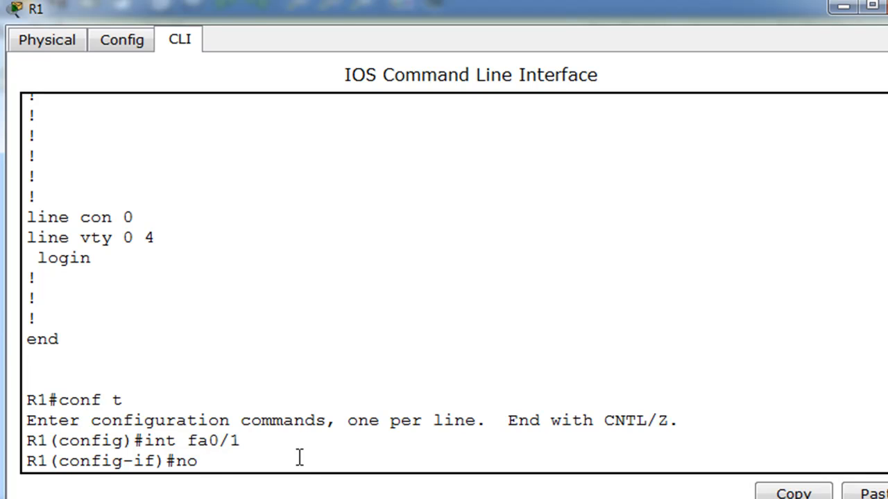
pyautogui.write('ip access-group')
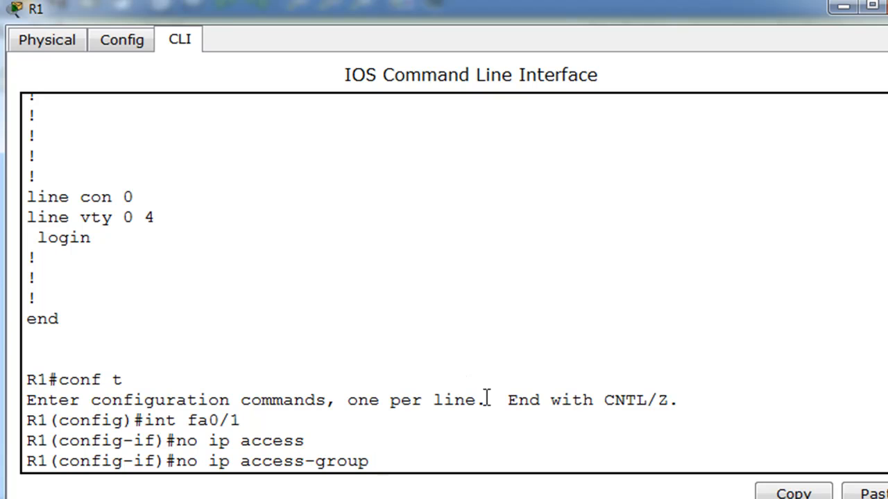
pyautogui.moveTo(408, 292)
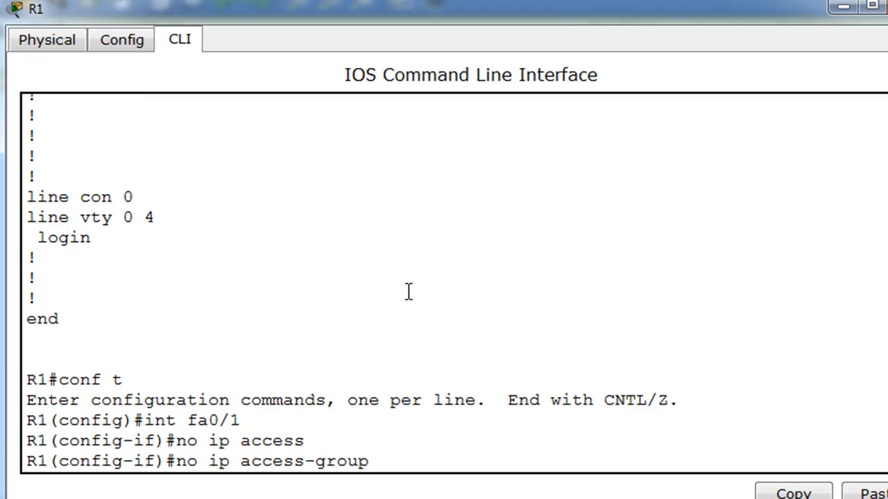
pyautogui.write('100 in')
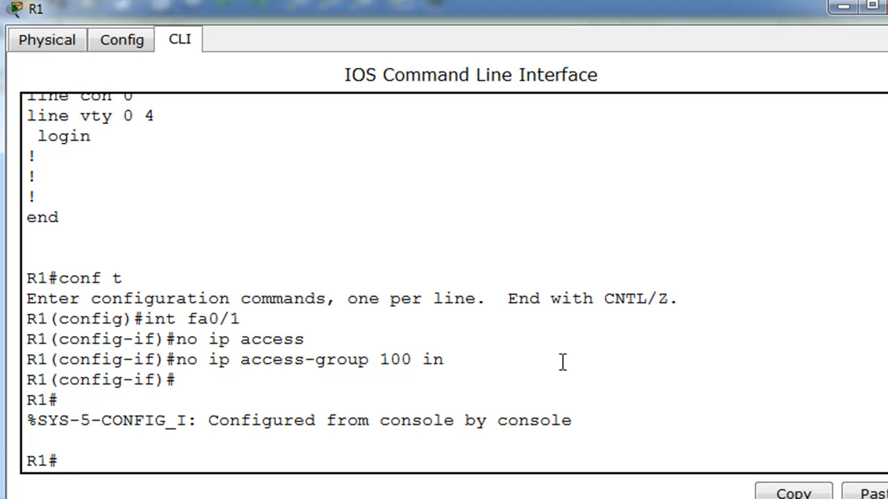
# Enter global config on R1 and explore access-list command help with ?
pyautogui.write('conft')
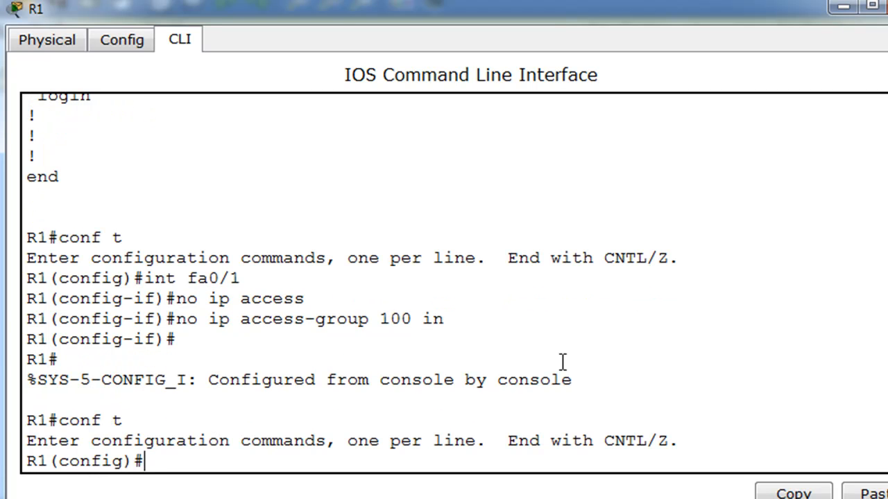
pyautogui.write('a')
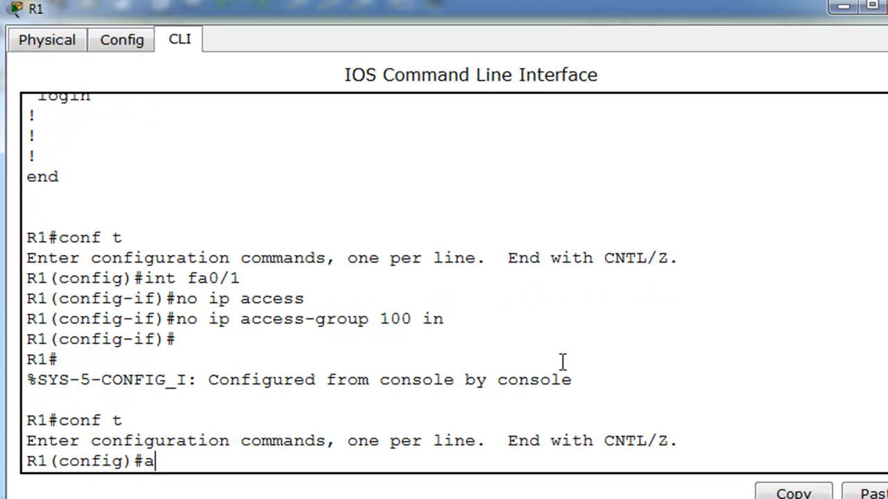
pyautogui.press('backspace')
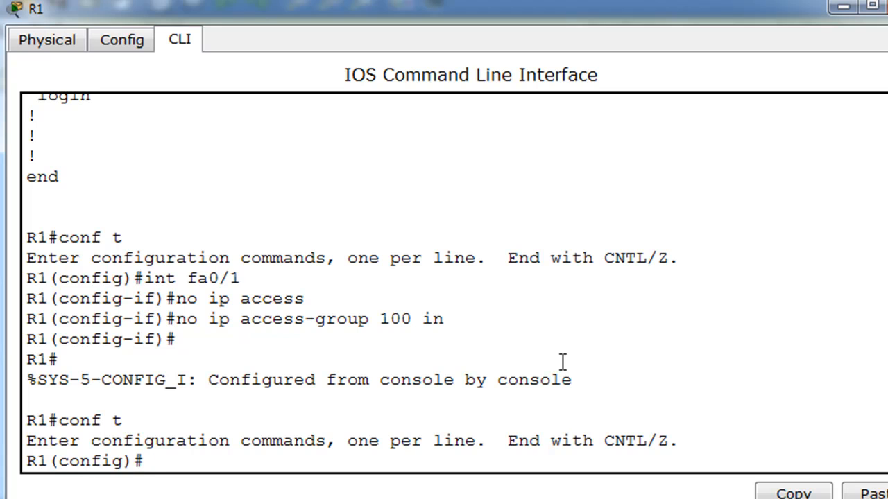
pyautogui.write('a')
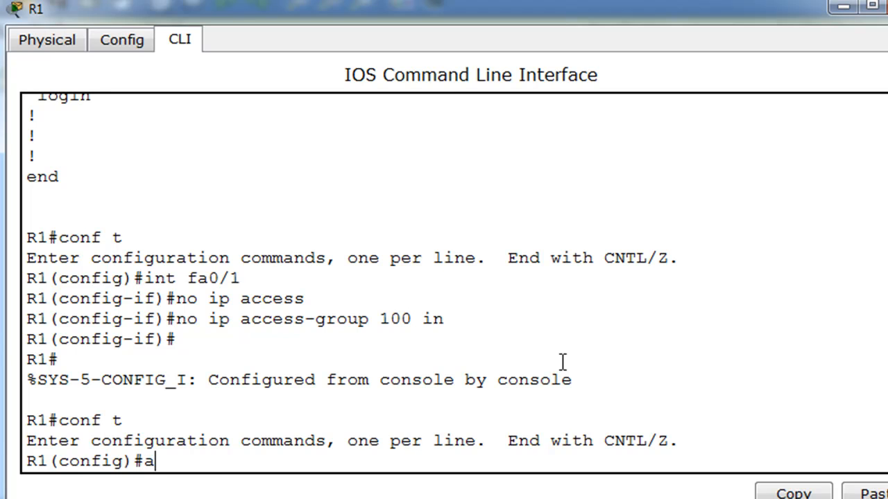
pyautogui.write('ccess-list')
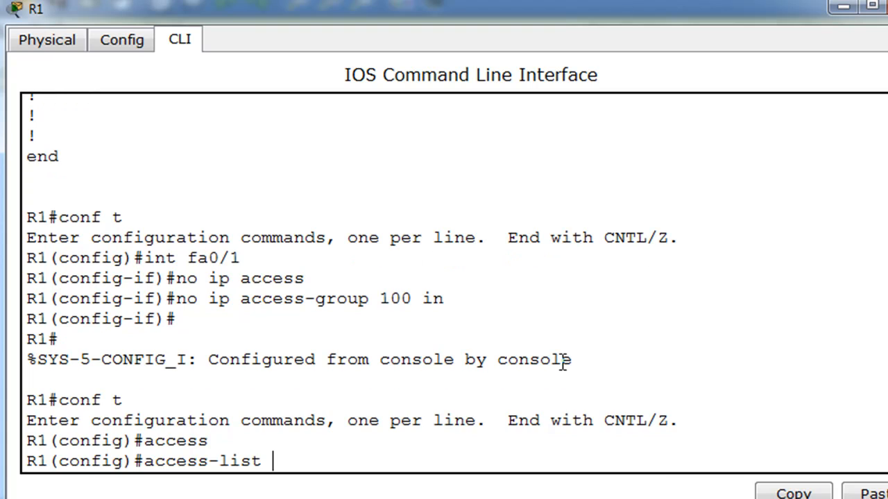
pyautogui.write('?')
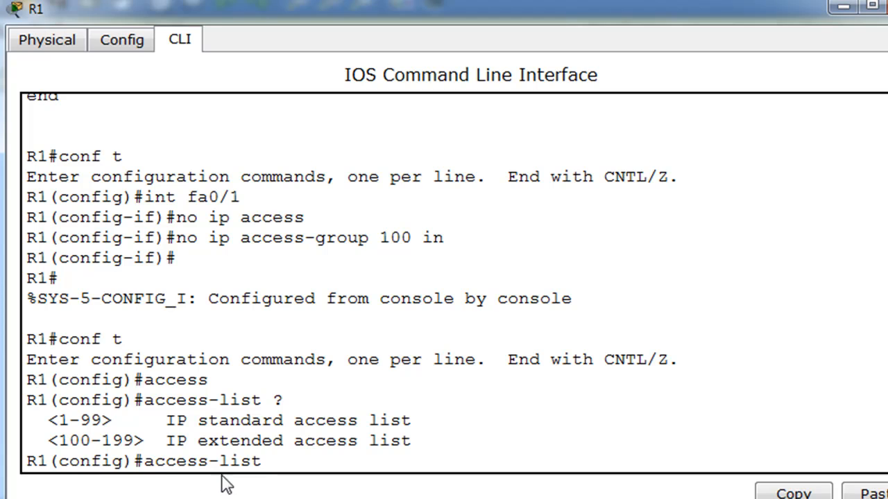
pyautogui.press('BackSpace')
pyautogui.write('ip')
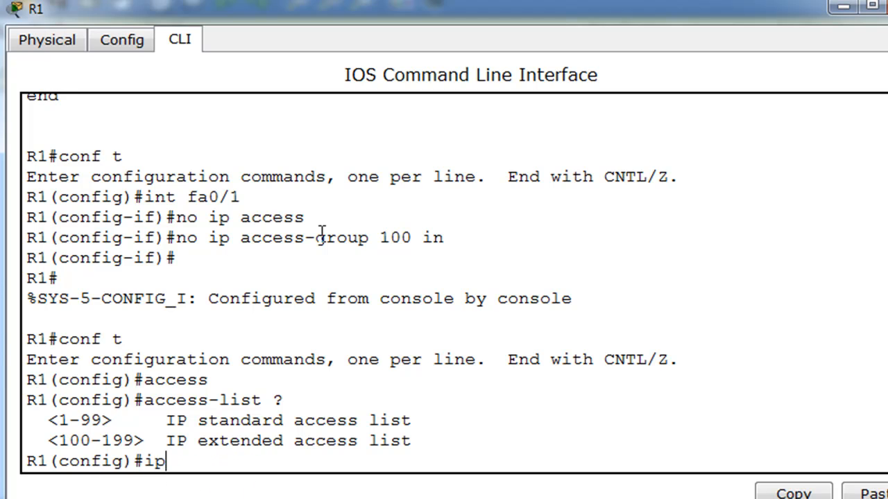
# Begin the named extended access list with 'ip access-list extended WEB'
pyautogui.write('access-list')
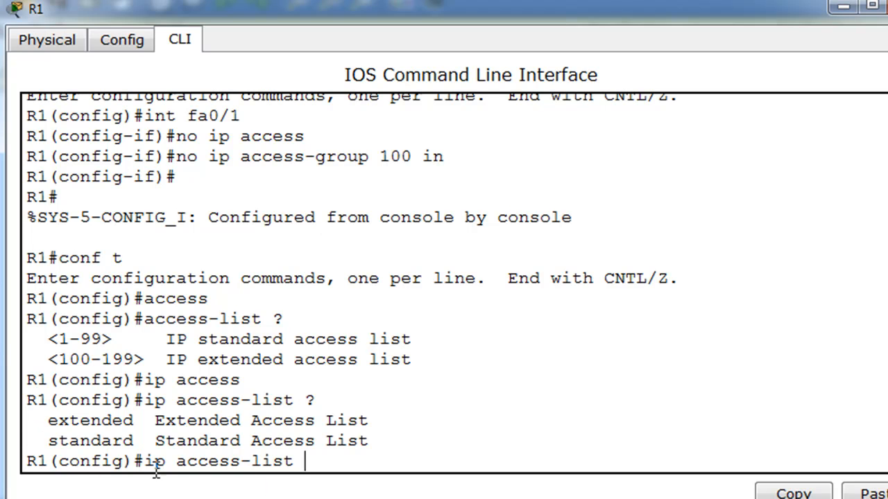
pyautogui.moveTo(205, 450)
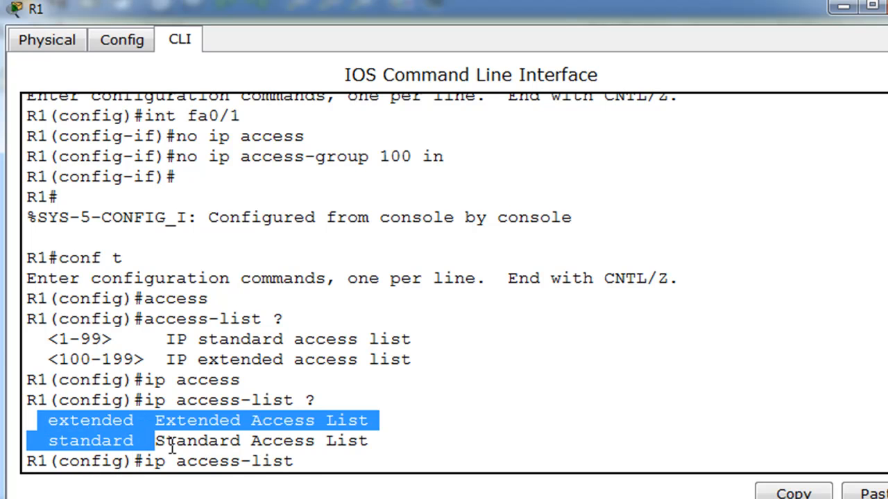
pyautogui.write('extended')
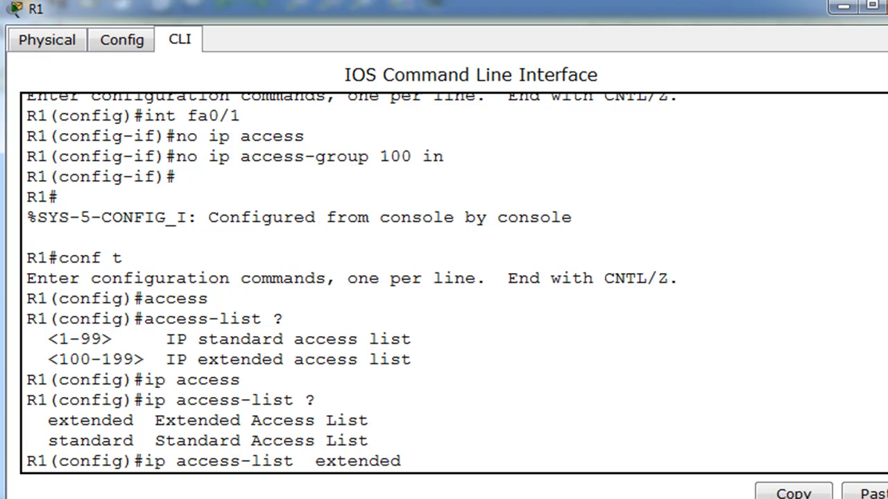
pyautogui.moveTo(316, 461)
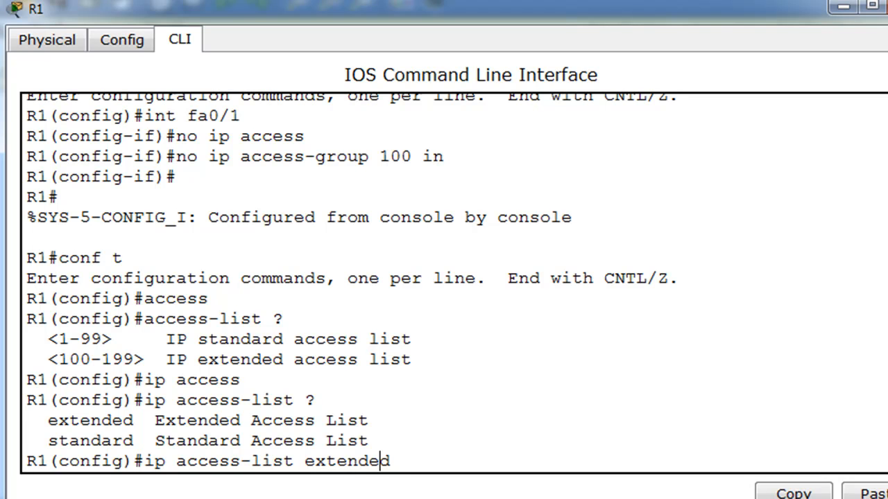
pyautogui.write('?')
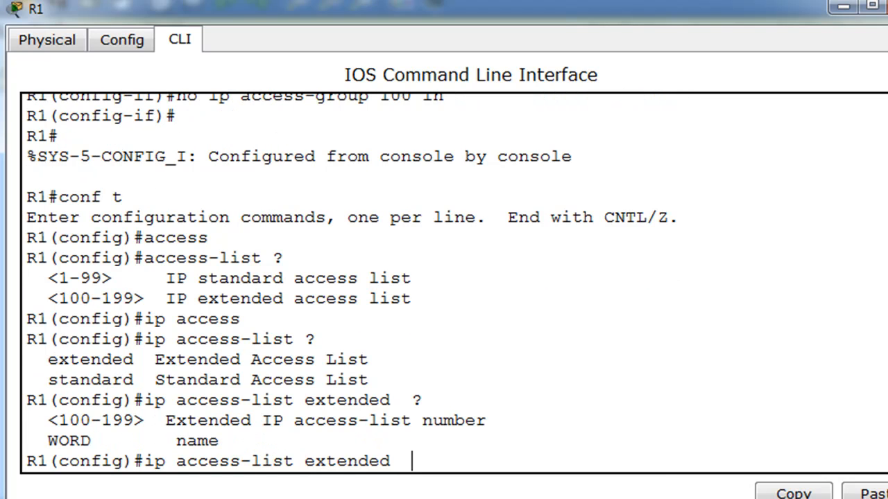
pyautogui.moveTo(316, 485)
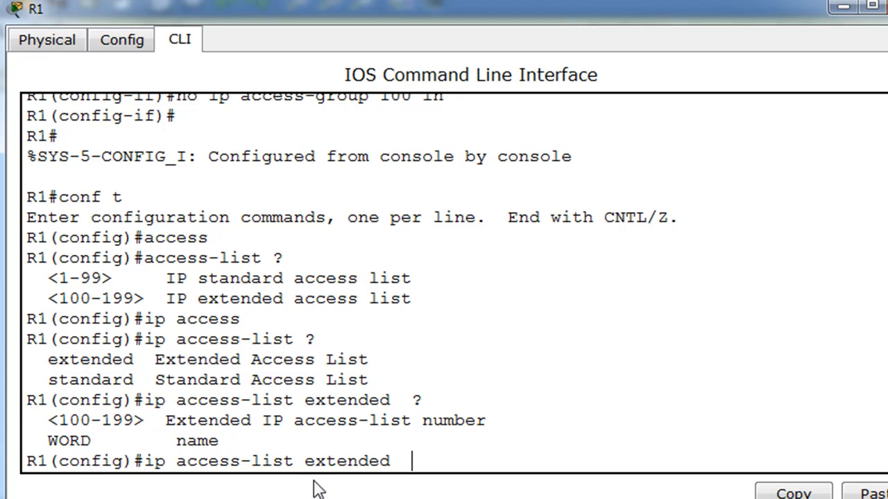
pyautogui.moveTo(69, 452)
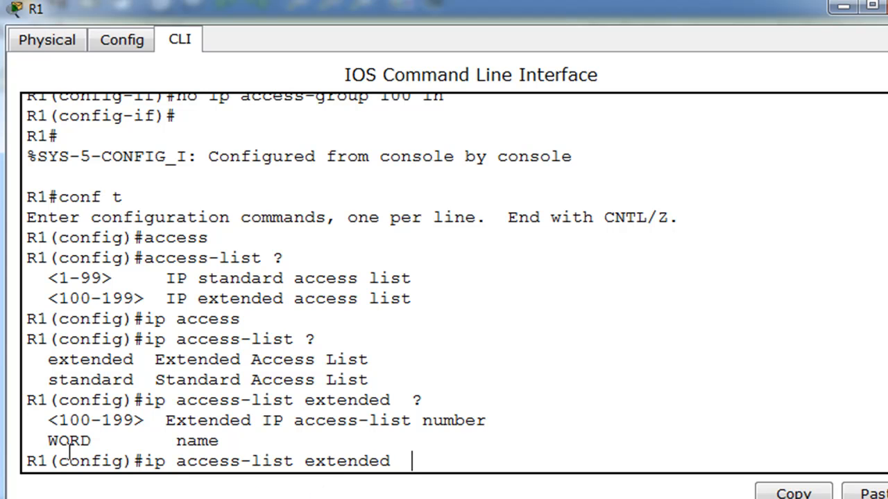
pyautogui.doubleClick(68, 441)
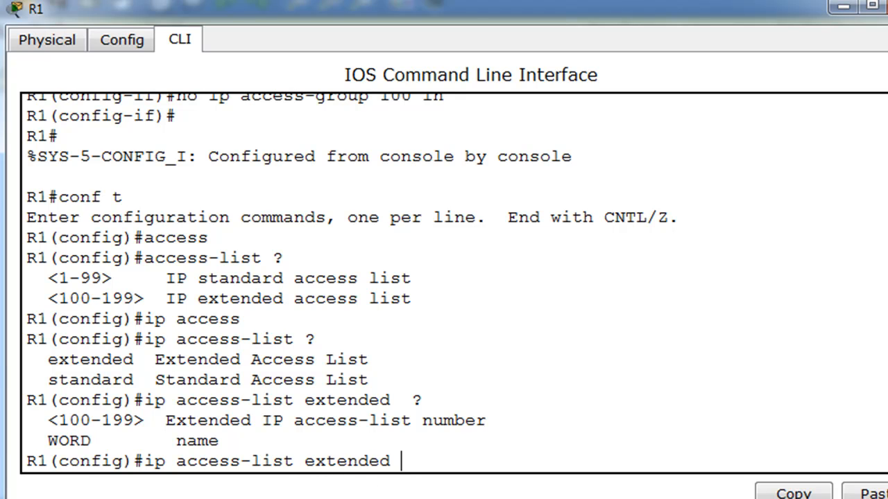
pyautogui.write('WEB')
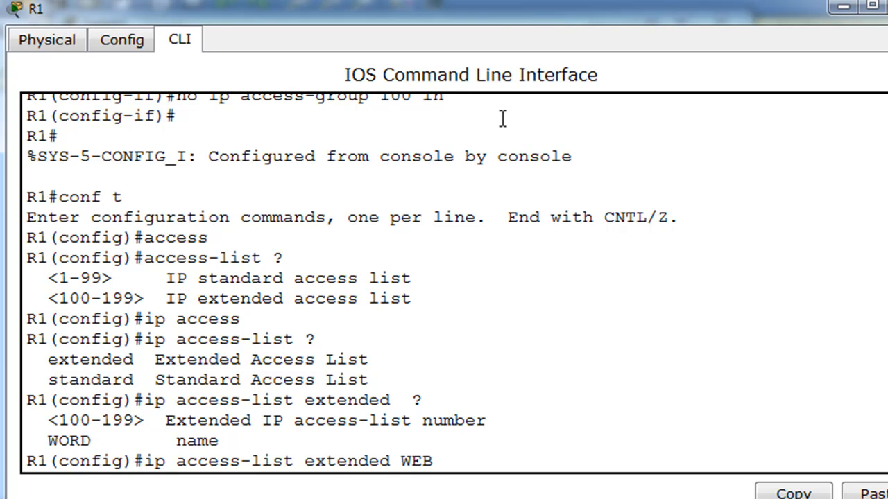
pyautogui.moveTo(492, 449)
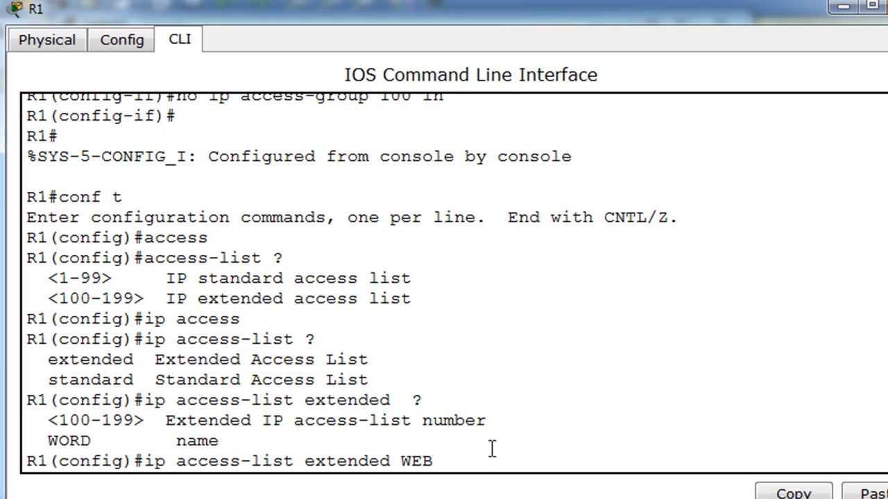
pyautogui.moveTo(457, 469)
pyautogui.write('  ?')
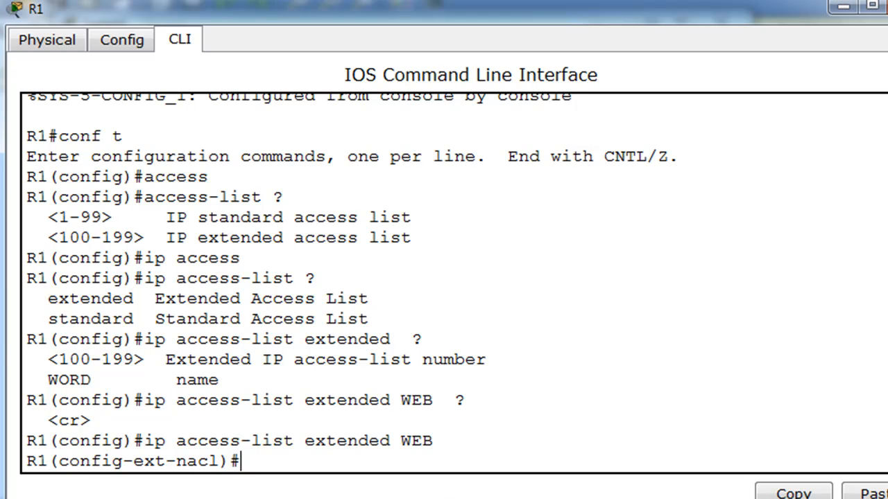
pyautogui.moveTo(183, 487)
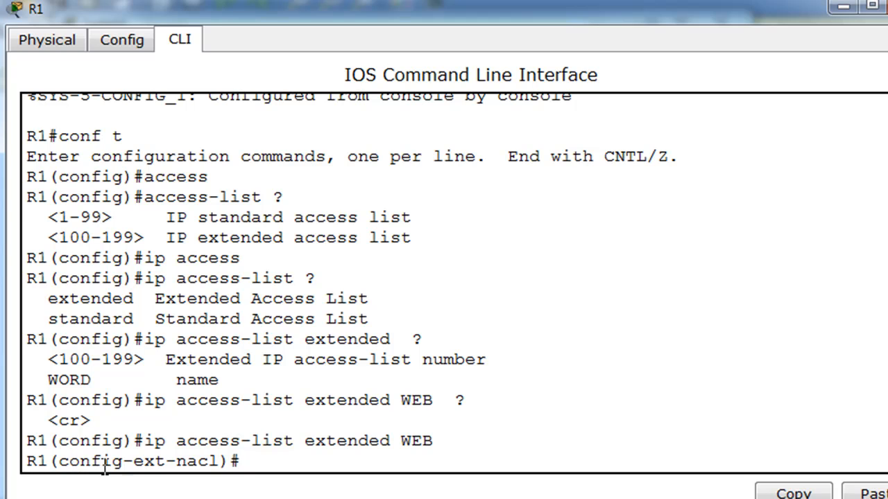
# List the available permit/deny/remark entry commands at the WEB config-ext-nacl prompt with ?
pyautogui.doubleClick(149, 460)
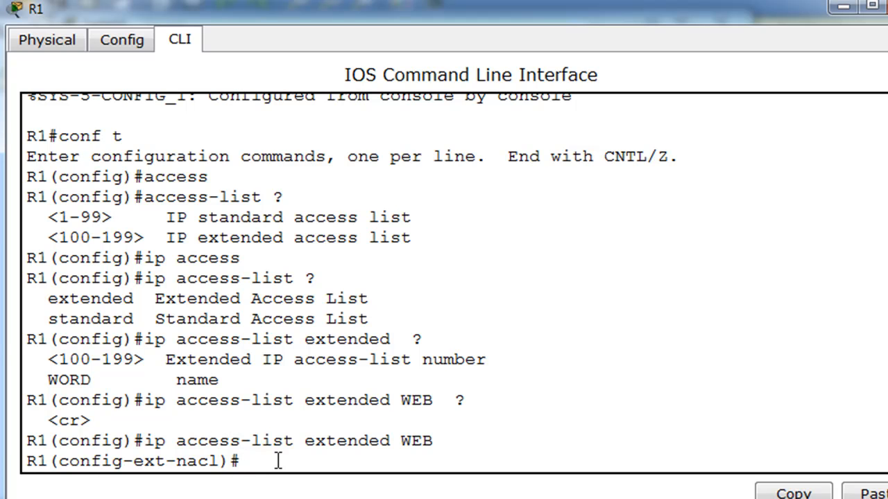
pyautogui.write('?')
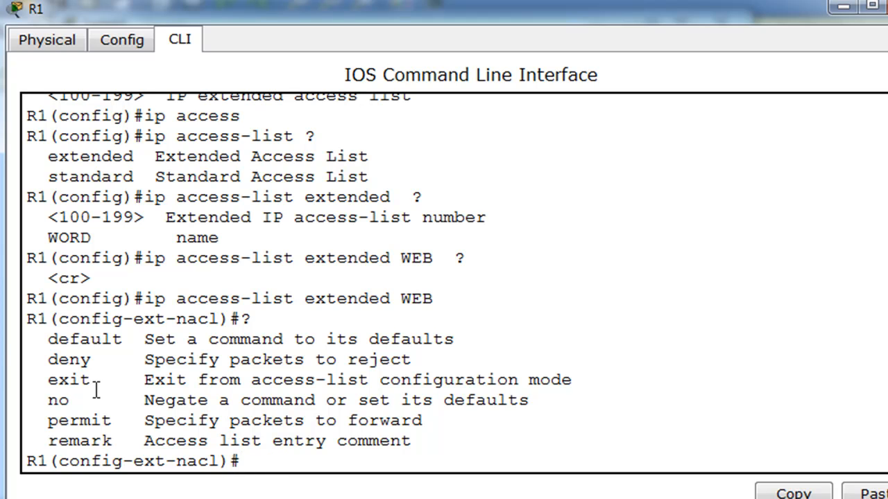
pyautogui.moveTo(136, 492)
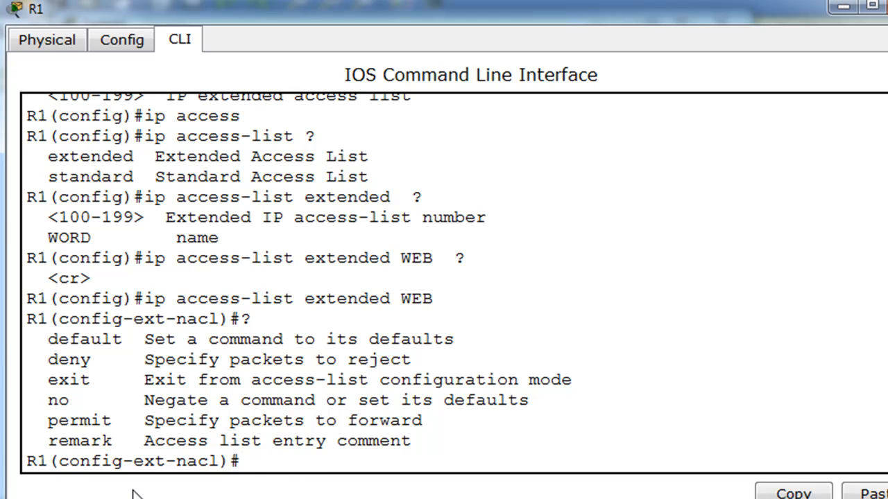
# Add the WEB rule 'permit tcp 192.168.2.0 0.0.0.255 host 192.168.1.254 eq 80'
pyautogui.write('permit')
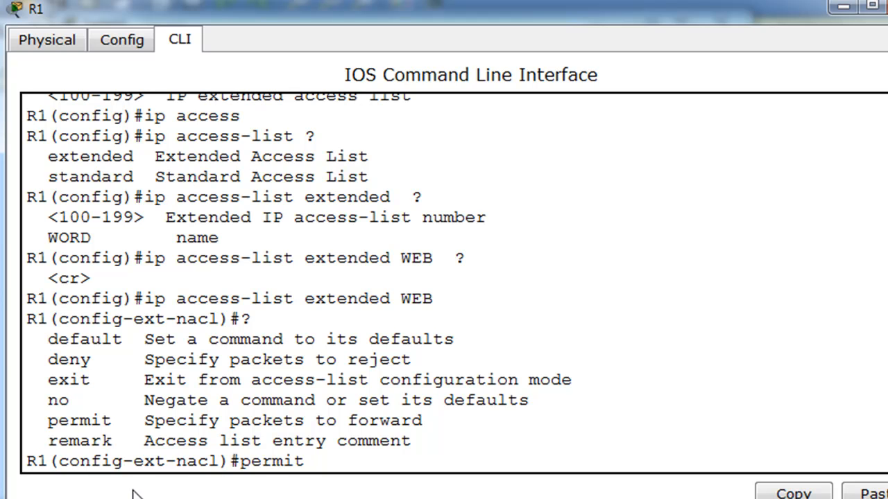
pyautogui.write('tcp')
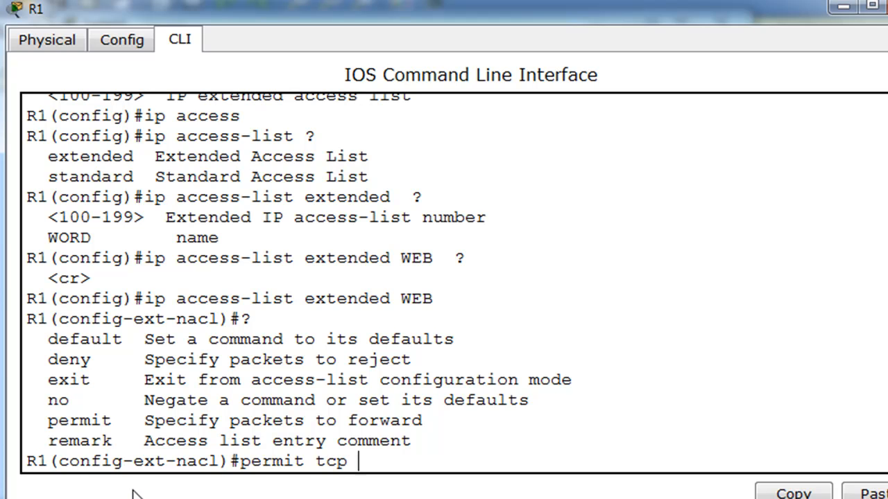
pyautogui.write('192.')
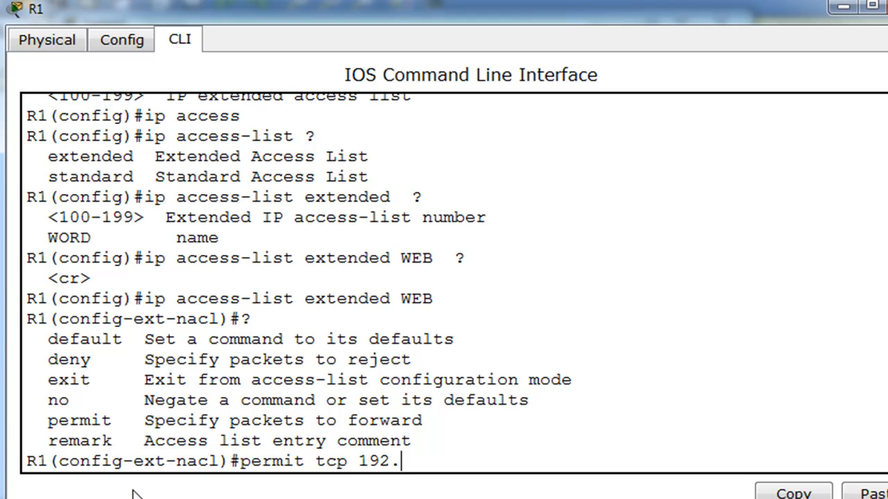
pyautogui.write('168.2.')
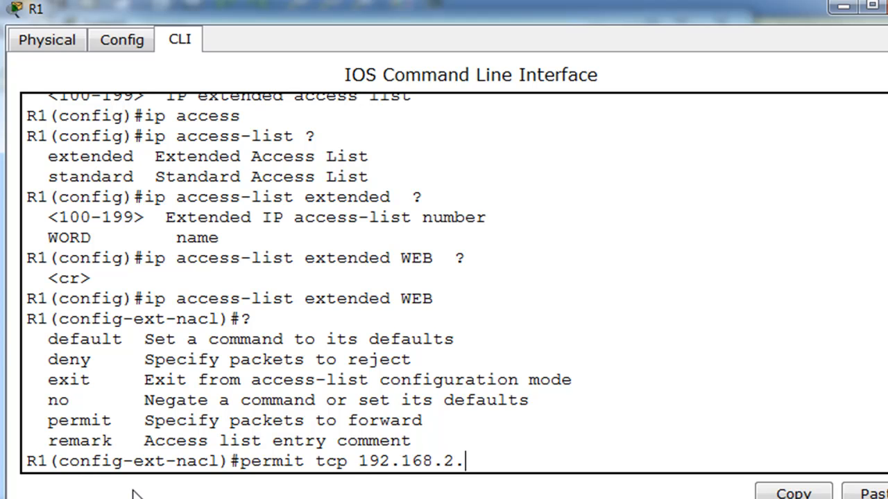
pyautogui.write('0 0.0.0.2')
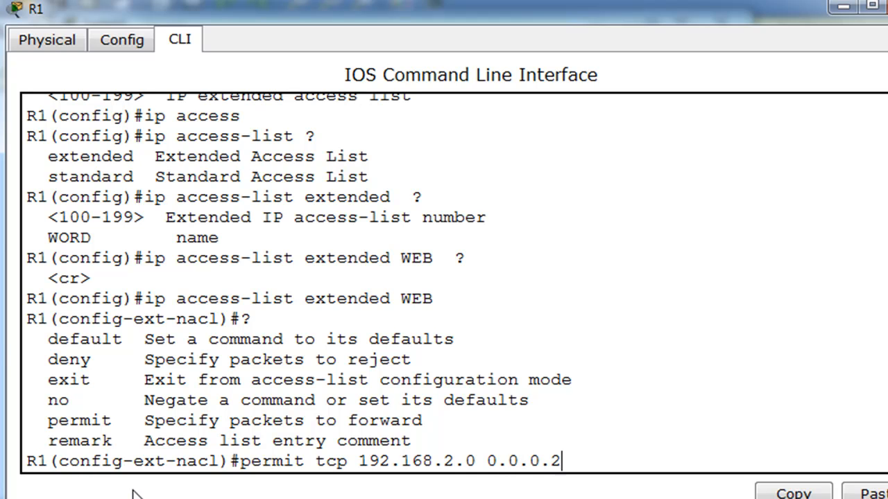
pyautogui.write('55')
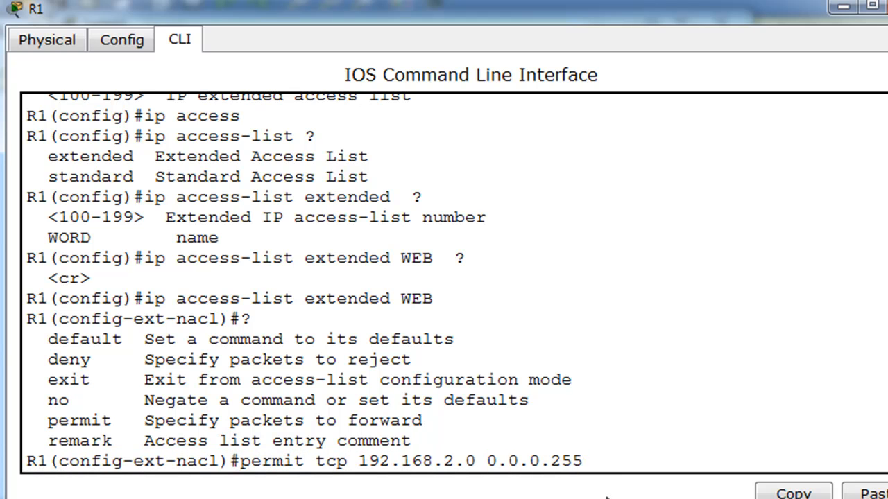
pyautogui.write('host 192')
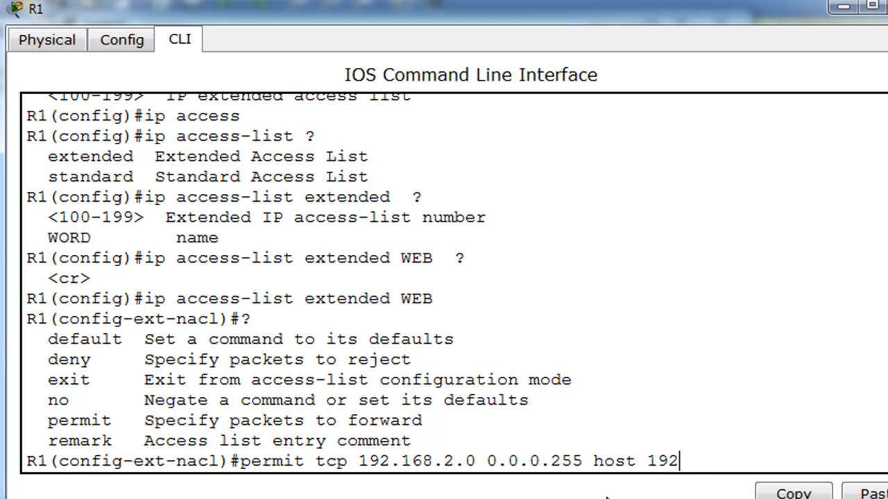
pyautogui.write('.168.')
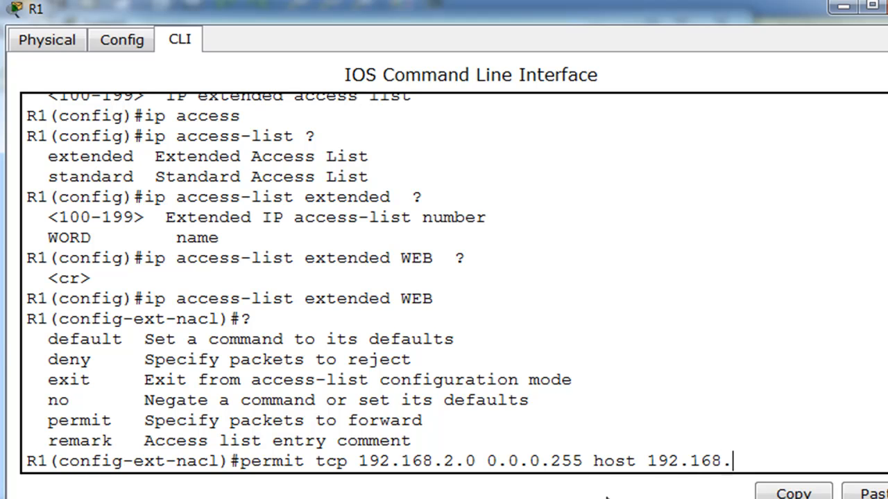
pyautogui.write('1.254')
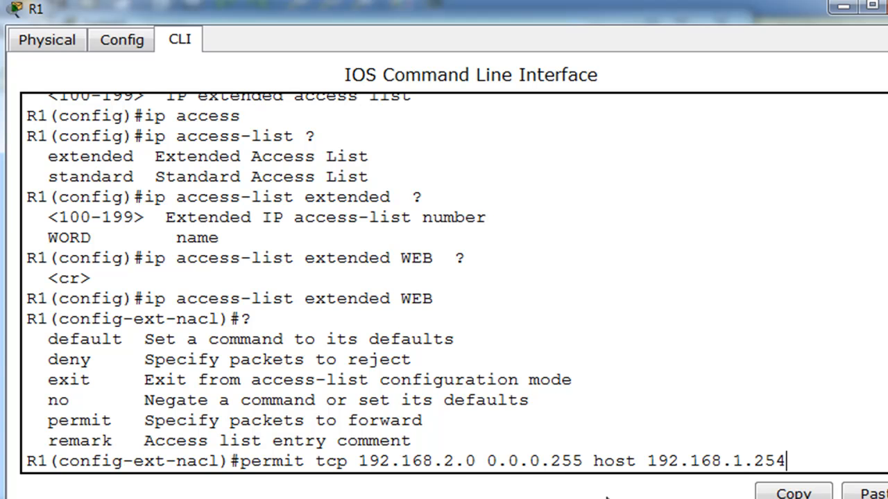
pyautogui.moveTo(631, 15)
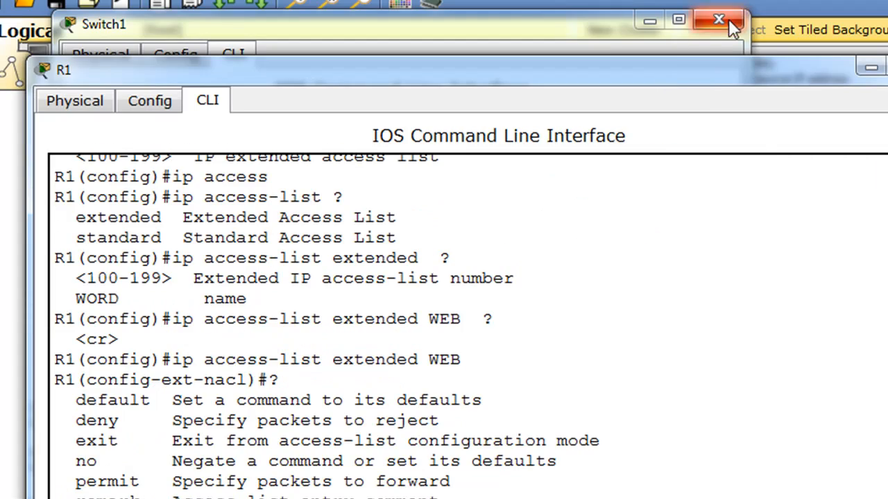
pyautogui.click(718, 20)
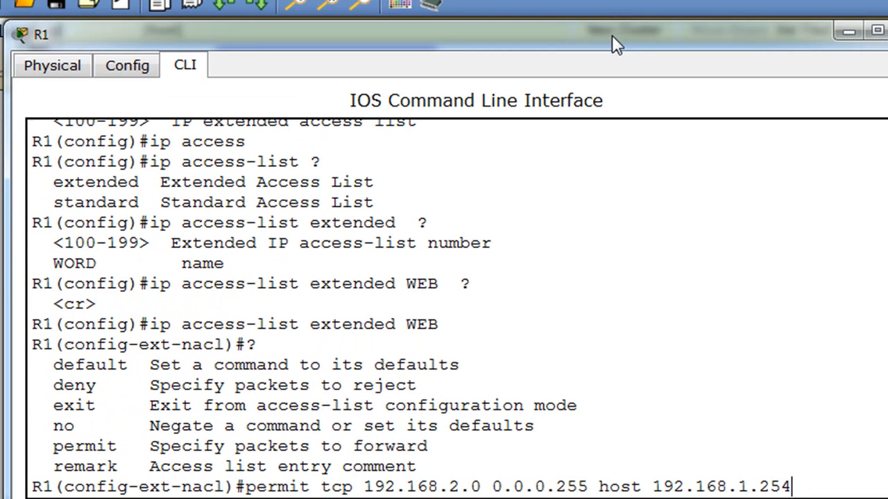
pyautogui.write('e')
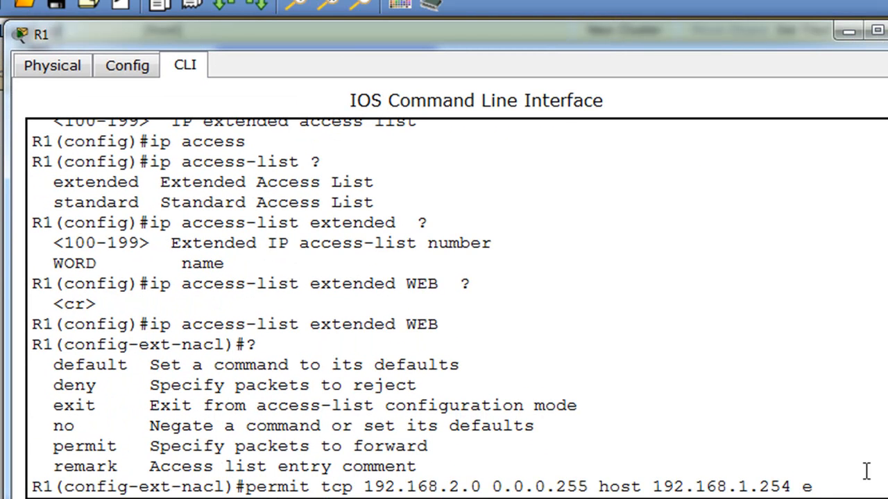
pyautogui.write('q')
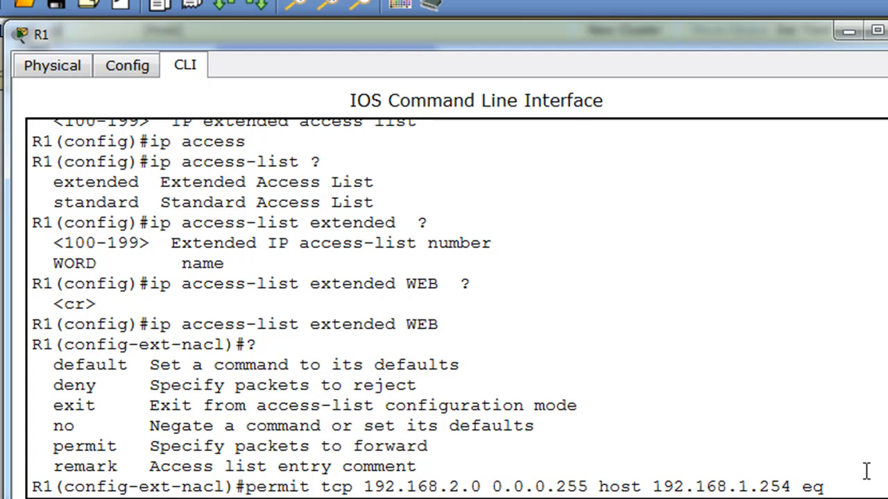
pyautogui.write('80')
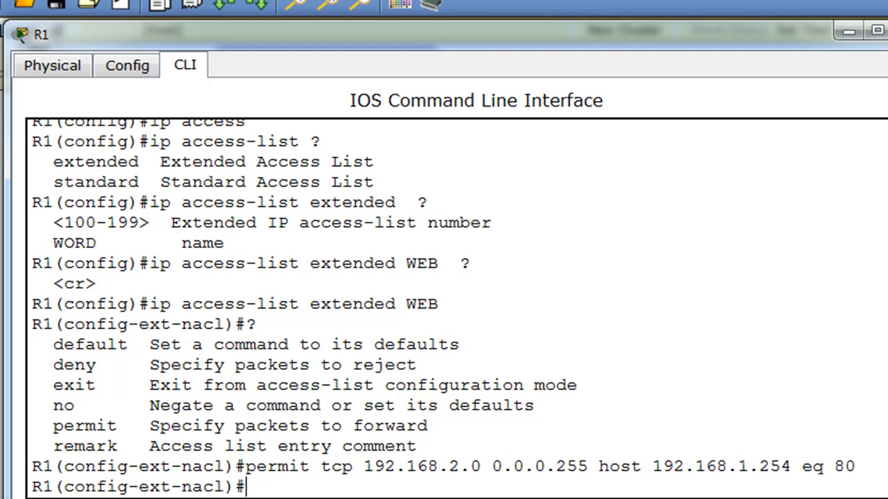
# Add the WEB rule 'permit ip 192.168.2.0 0.0.0.255 192.168.4.0 0.0.0.255'
pyautogui.write('permit tcp 192.168.2.0 0.0.0.255 host 192.168.1.254 eq 80')
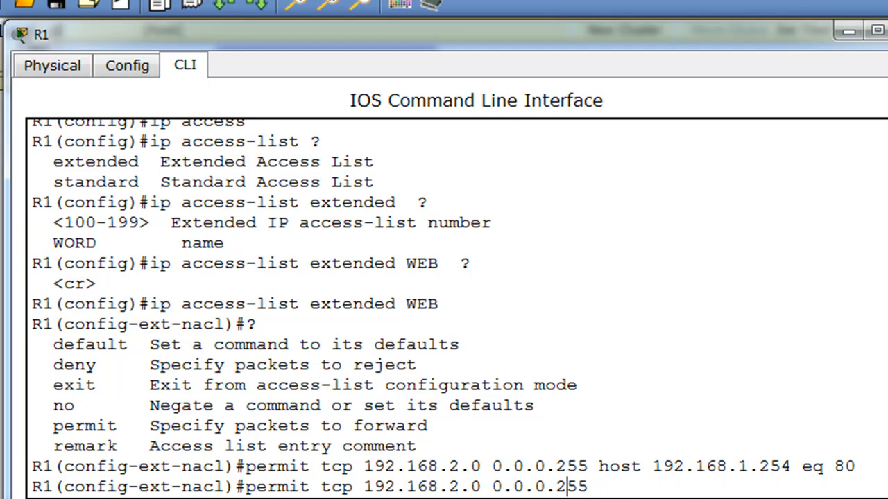
pyautogui.write('5')
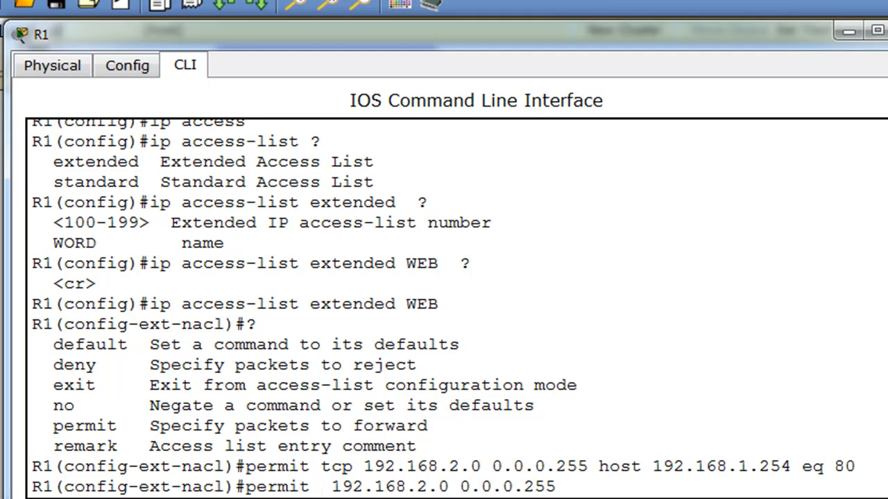
pyautogui.write('ip')
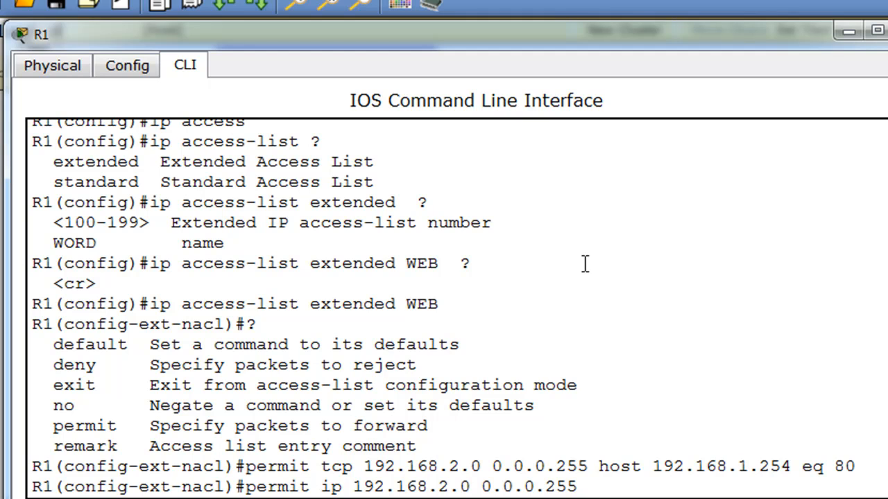
pyautogui.write('192.168.4.')
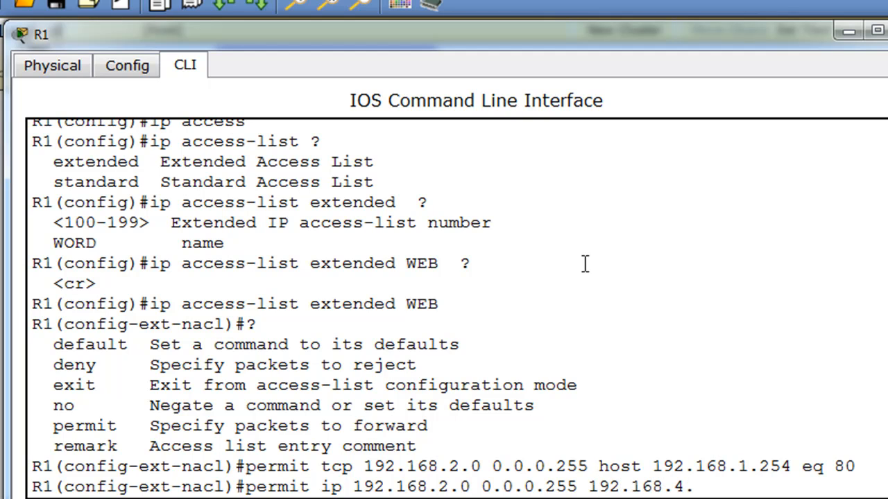
pyautogui.doubleClick(638, 485)
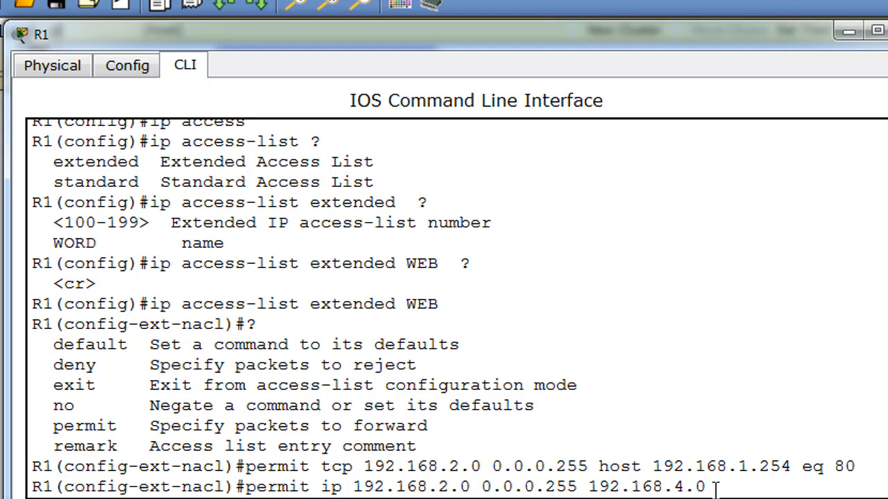
pyautogui.write('0.0.0.255')
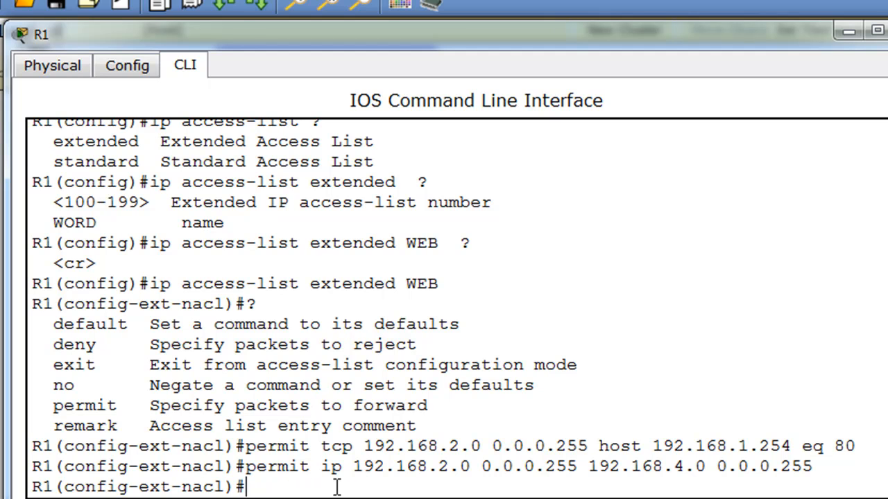
pyautogui.moveTo(250, 474)
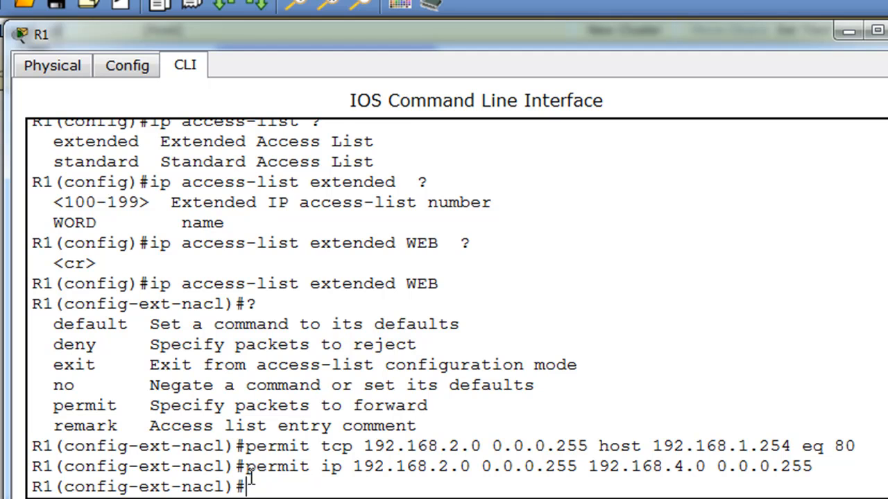
pyautogui.moveTo(270, 487)
pyautogui.write('end')
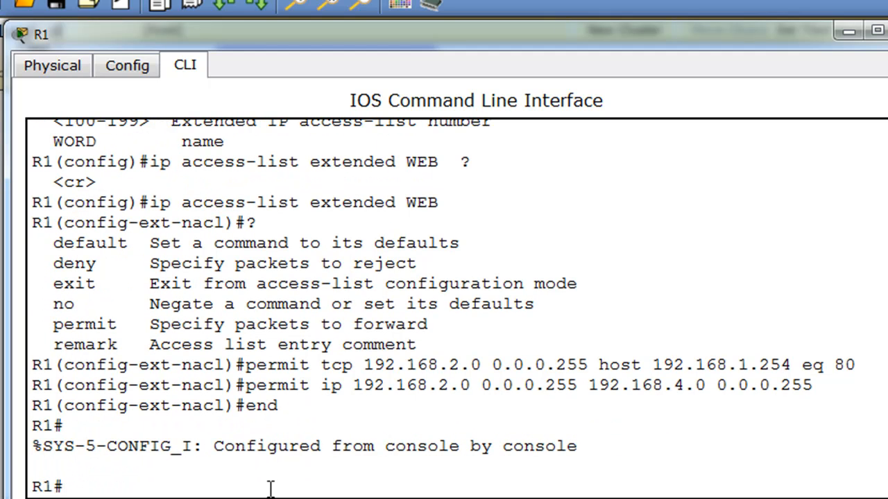
# Leave ACL configuration to privileged mode and start a show run command
pyautogui.write('show run')
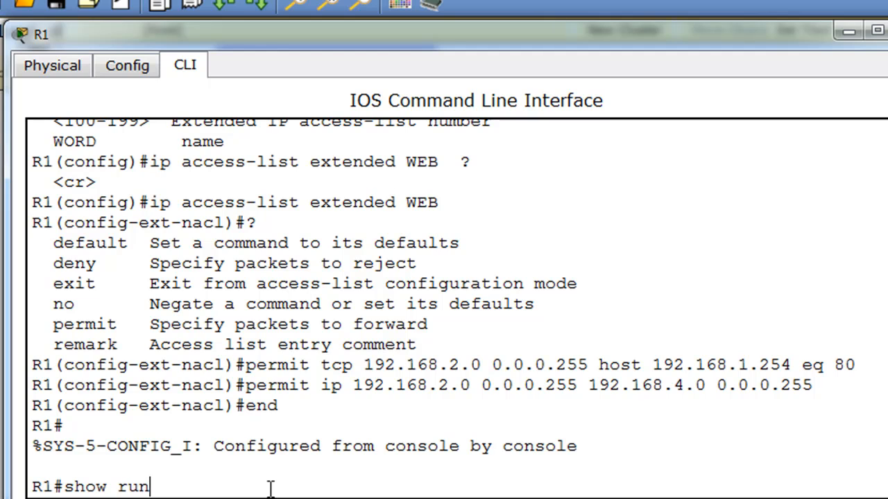
# Display the running configuration confirming access list WEB, then return to conf t
pyautogui.press('Return')
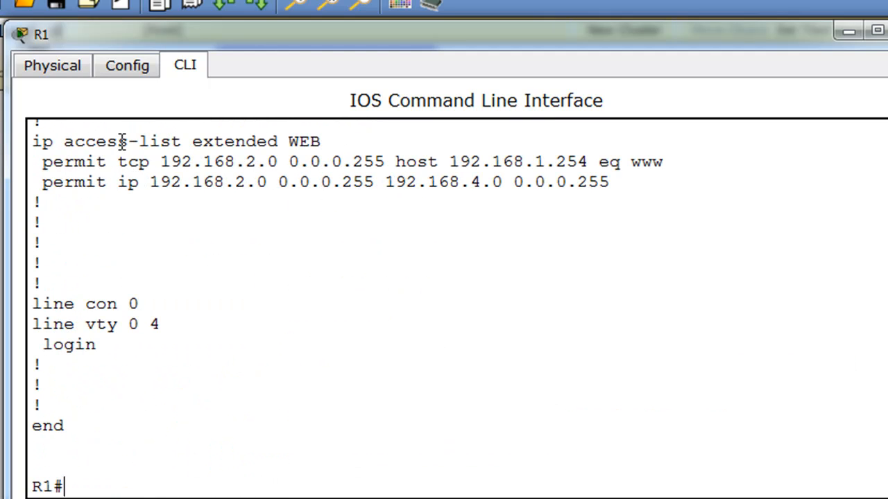
pyautogui.doubleClick(305, 142)
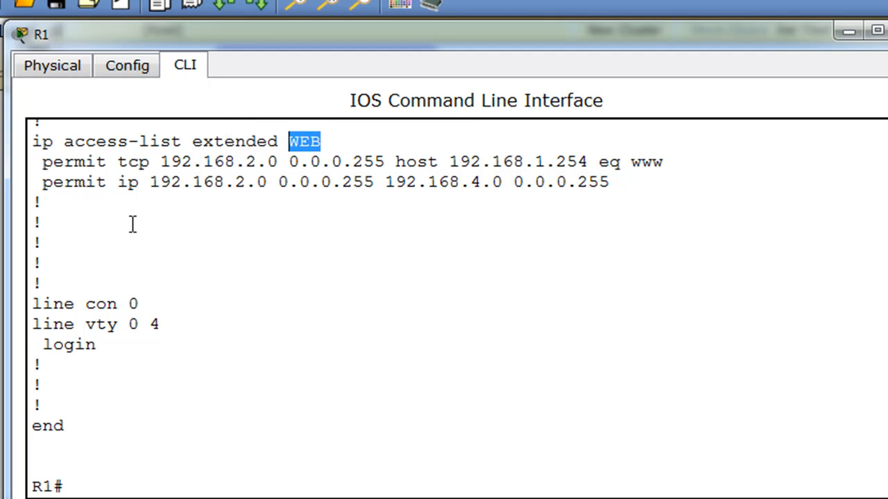
pyautogui.click(62, 486)
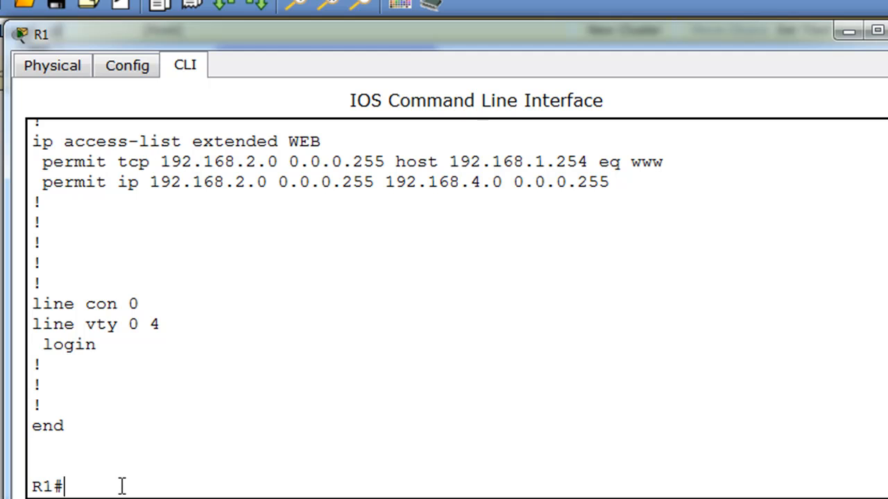
pyautogui.write('conf t')
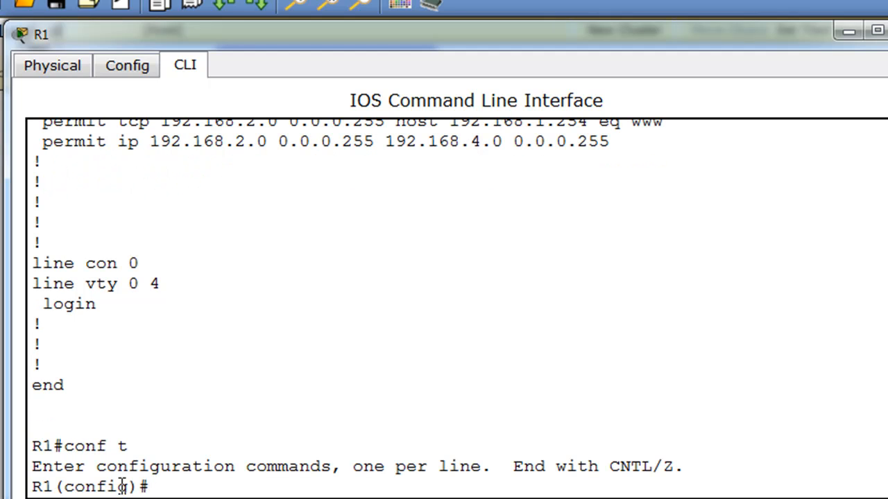
# On interface fa0/1, apply the list inbound with 'ip access-group WEB in', checking options with ?
pyautogui.write('int fa')
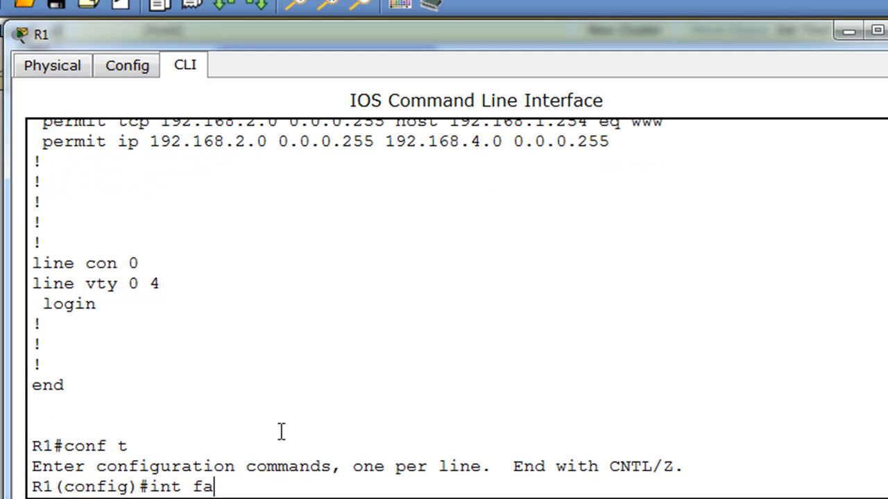
pyautogui.write('0/1')
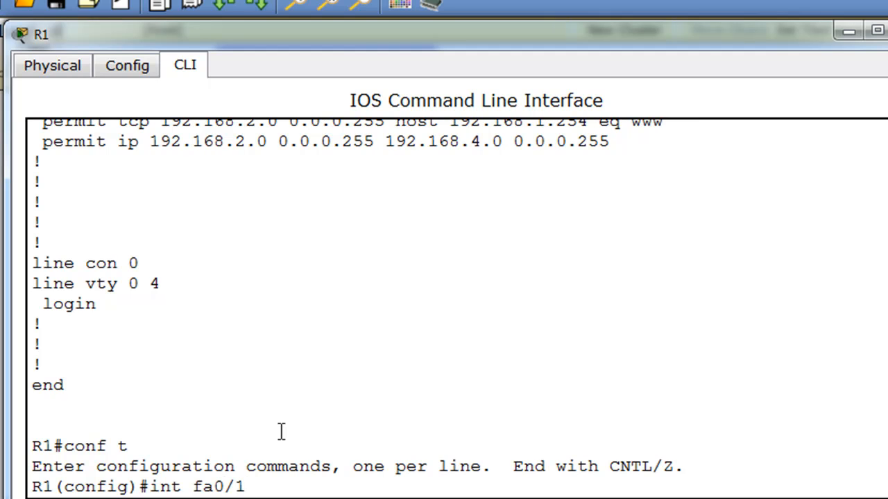
pyautogui.write('ip')
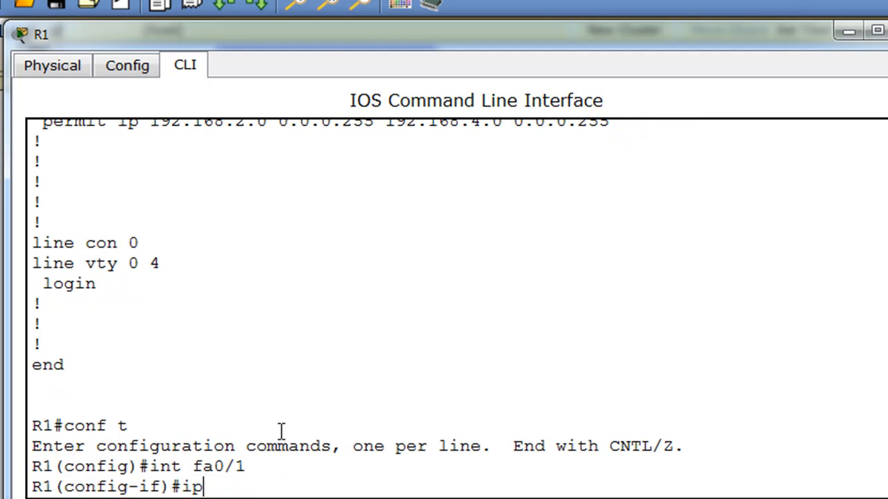
pyautogui.write('access')
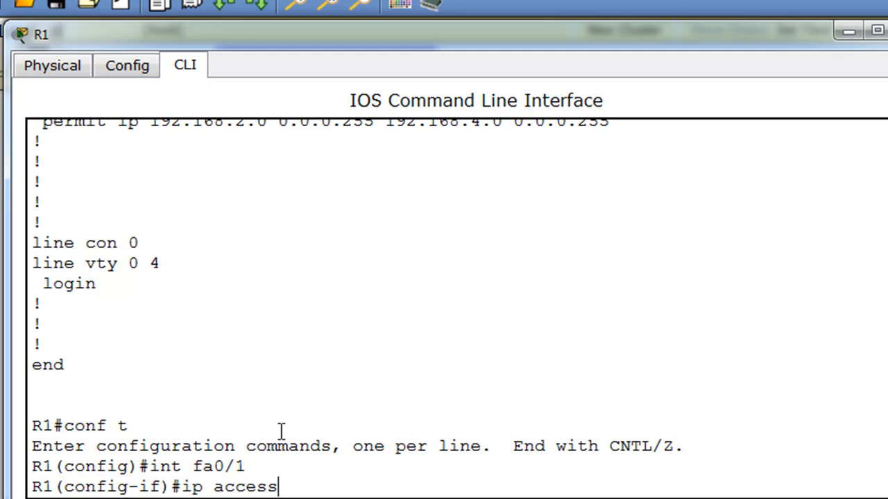
pyautogui.write('-group')
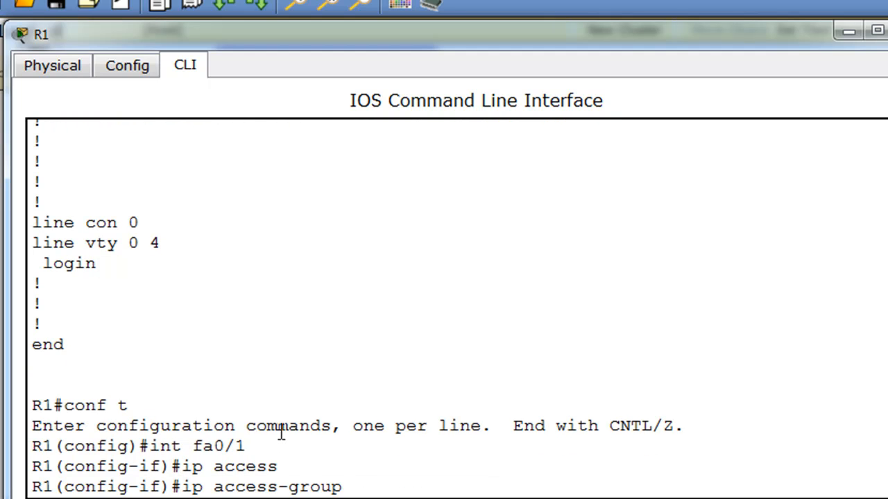
pyautogui.write('?')
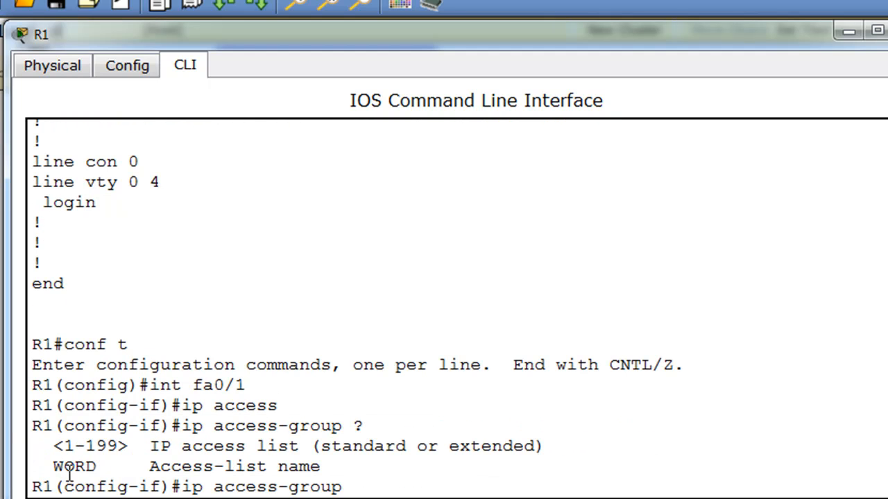
pyautogui.doubleClick(73, 466)
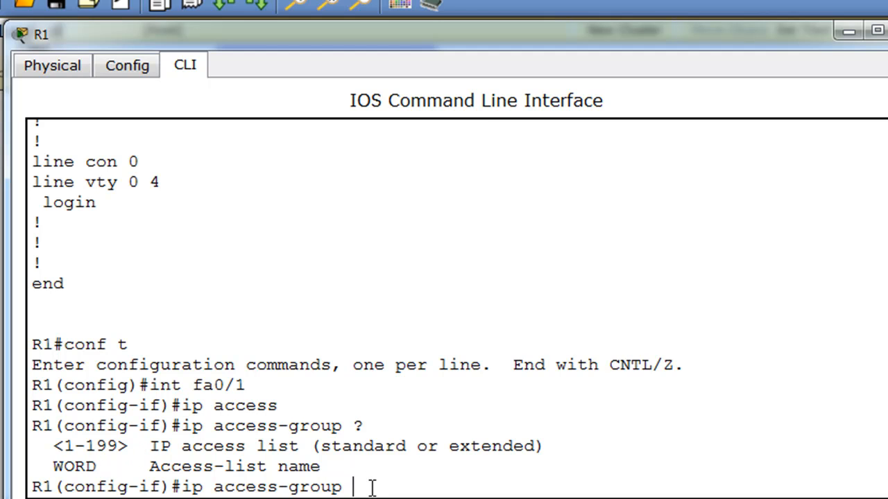
pyautogui.write('WEB')
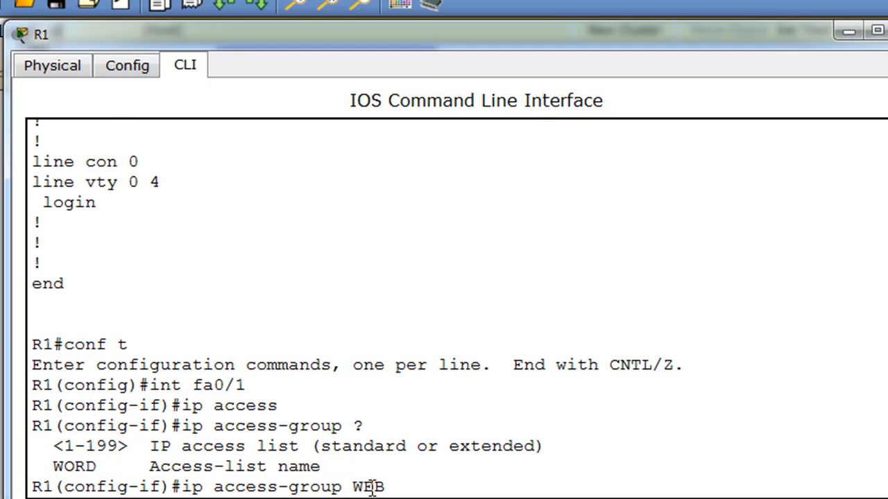
pyautogui.write('?')
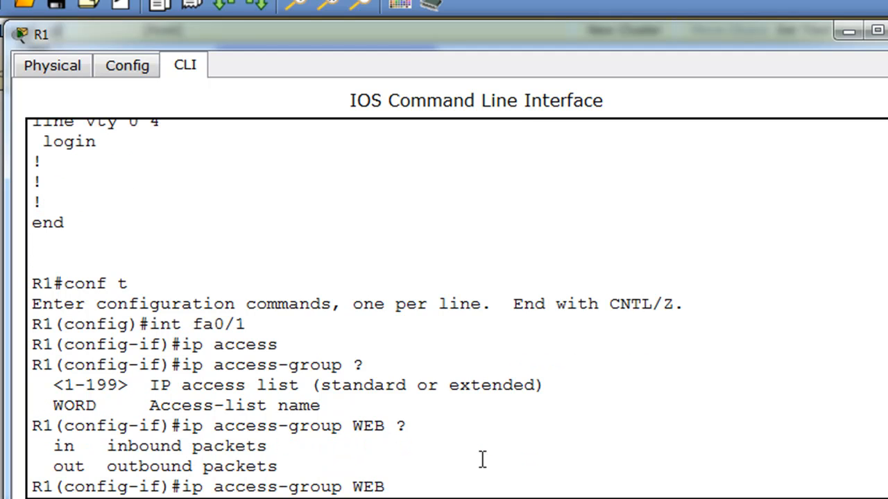
pyautogui.write('in')
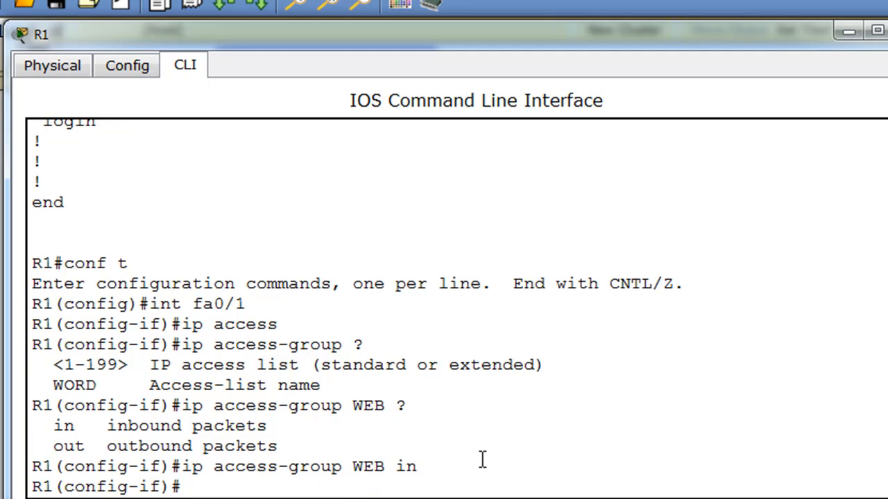
pyautogui.moveTo(516, 437)
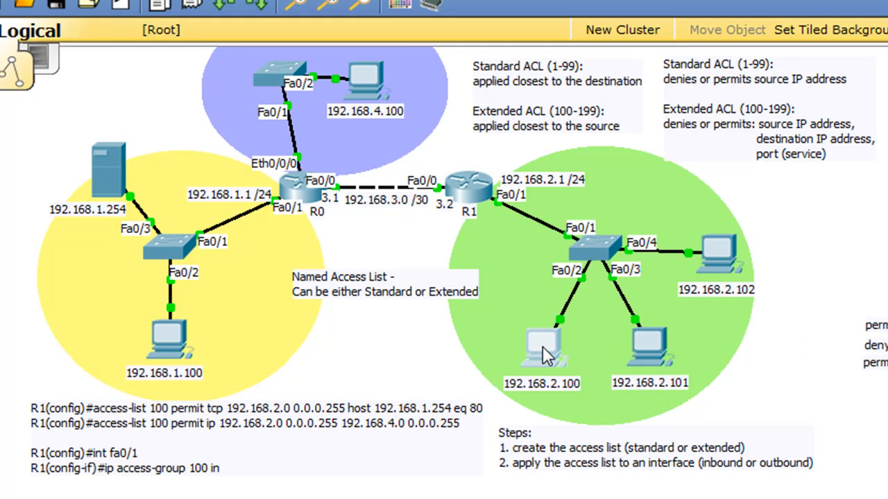
pyautogui.doubleClick(541, 347)
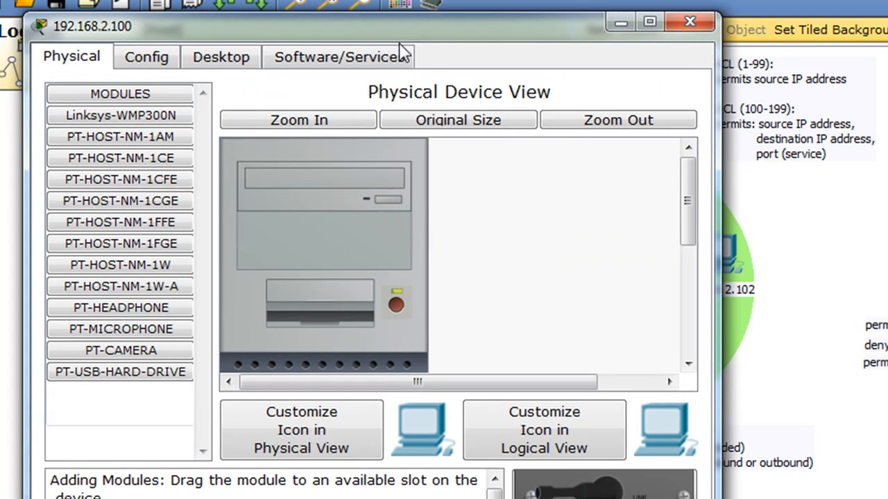
pyautogui.click(219, 56)
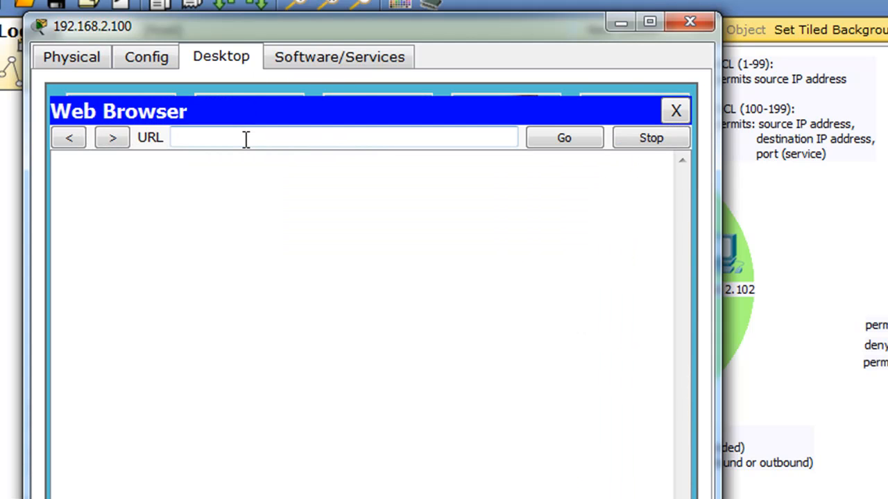
pyautogui.write('192.168.1.')
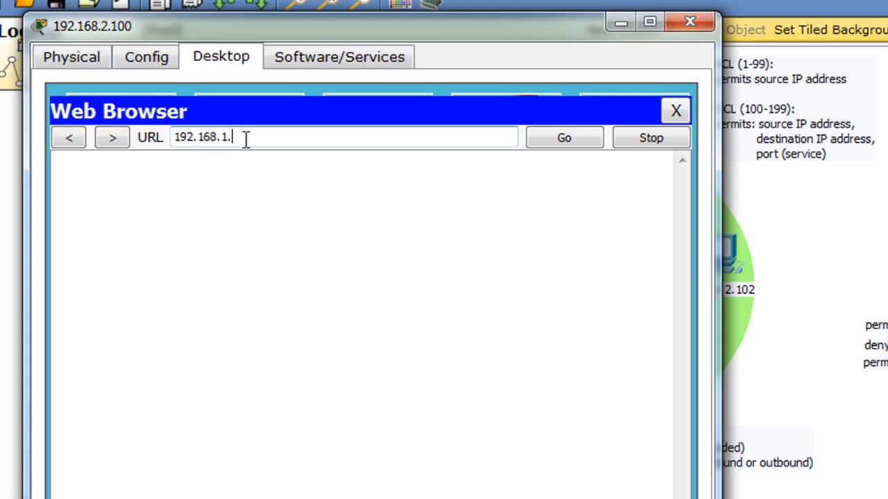
pyautogui.write('http://192.168.1.254')
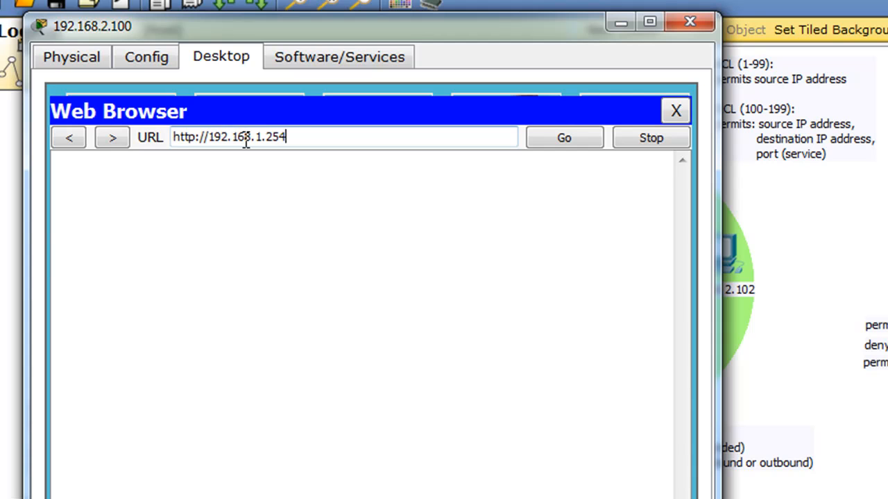
pyautogui.click(564, 137)
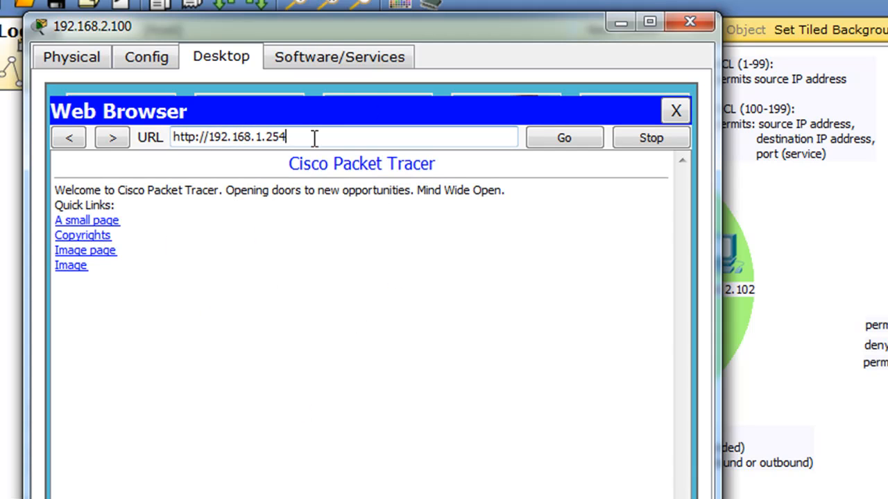
# Select the web address and close the browser after the welcome page loads
pyautogui.tripleClick(229, 138)
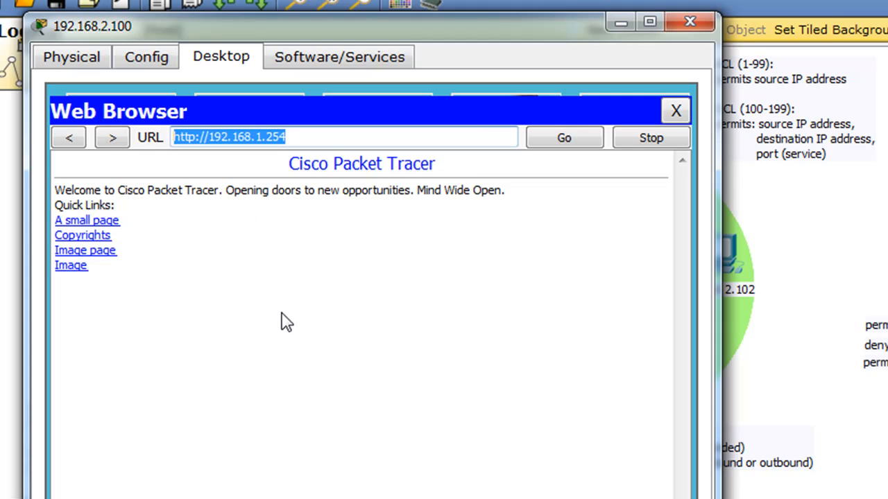
pyautogui.click(674, 111)
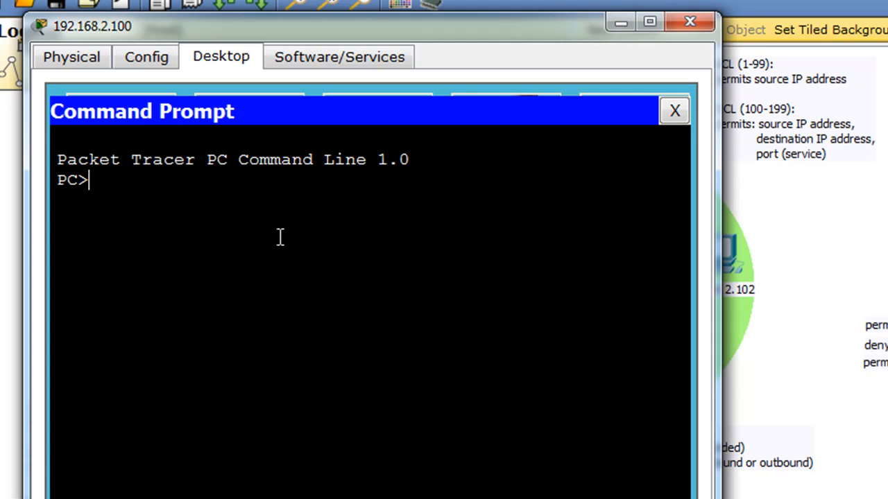
# Ping 192.168.1.254 from the PC, see destination unreachable replies, and close the PC
pyautogui.write('ping 192')
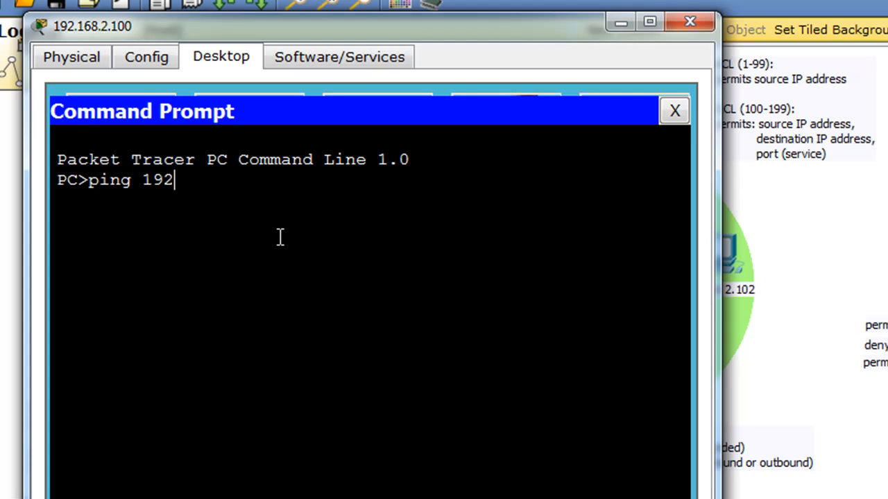
pyautogui.write('.168.1.254')
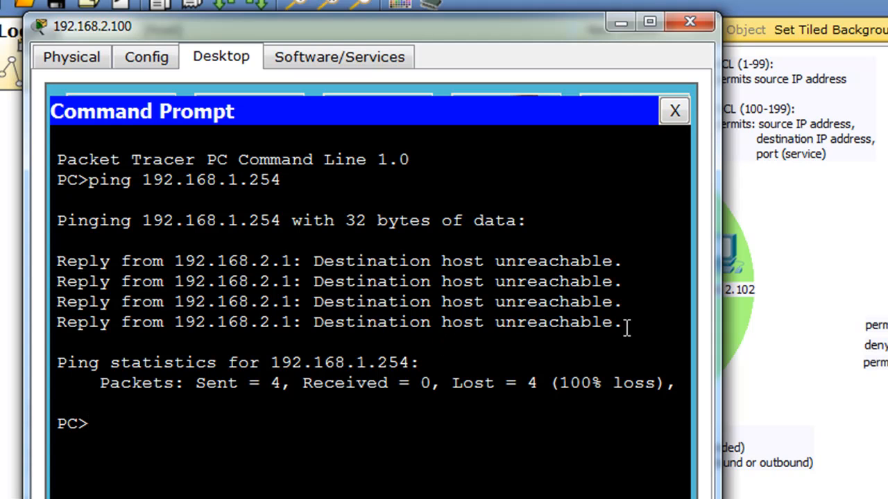
pyautogui.moveTo(57, 321); pyautogui.dragTo(622, 322)
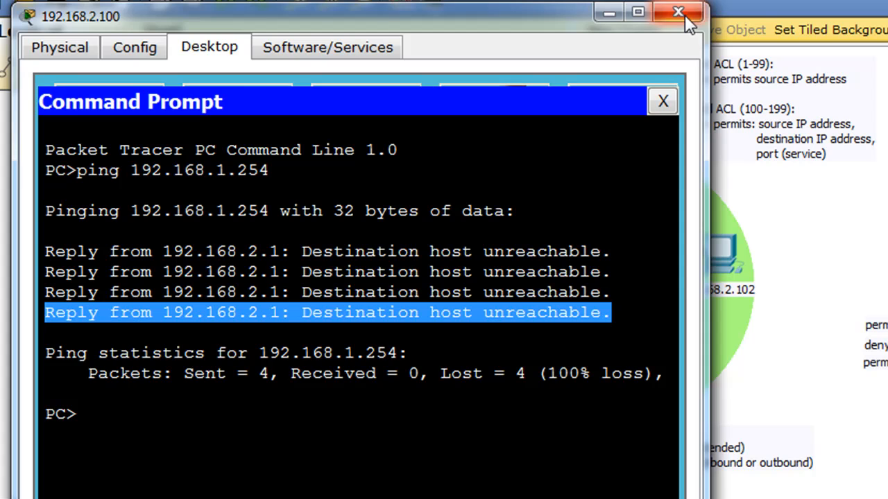
pyautogui.click(677, 12)
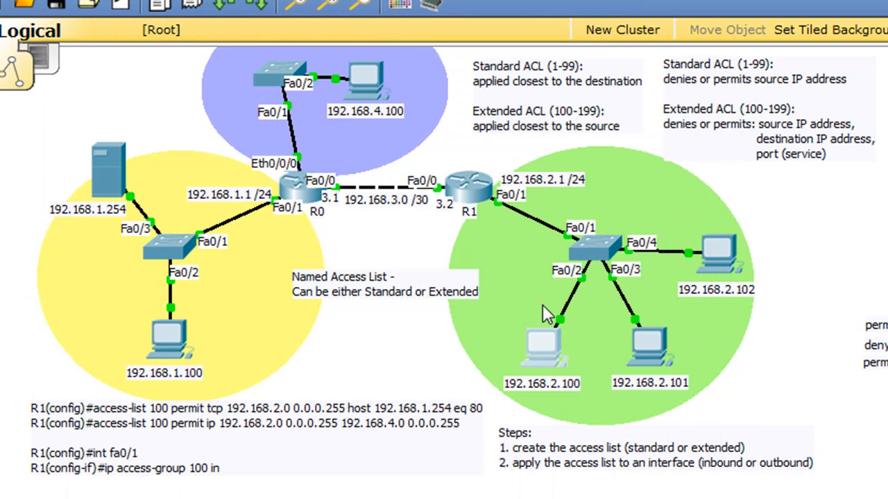
pyautogui.moveTo(369, 211)
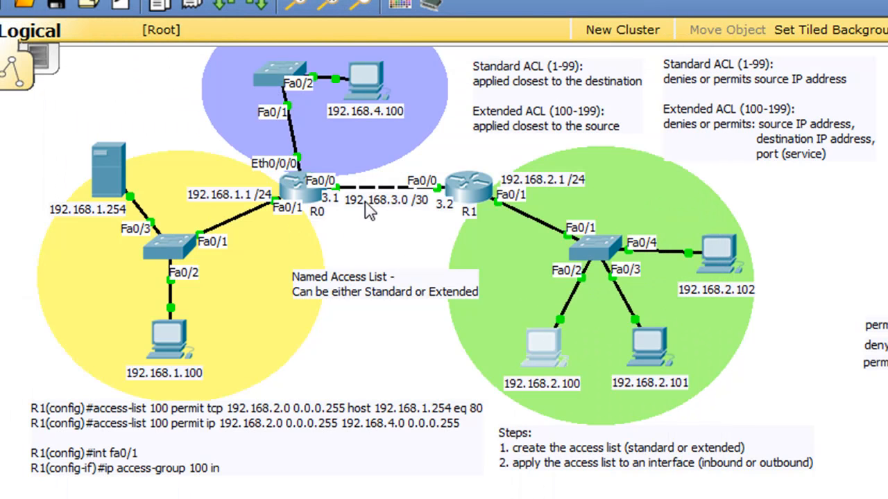
pyautogui.moveTo(422, 299)
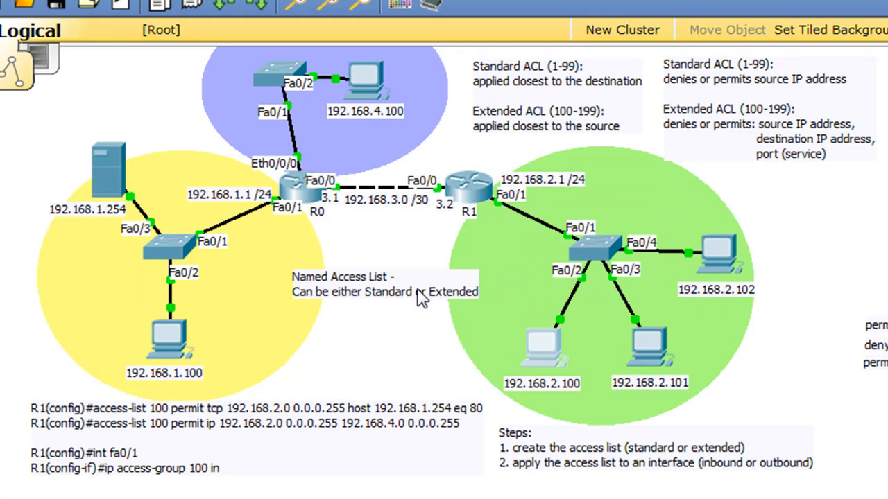
pyautogui.moveTo(572, 344)
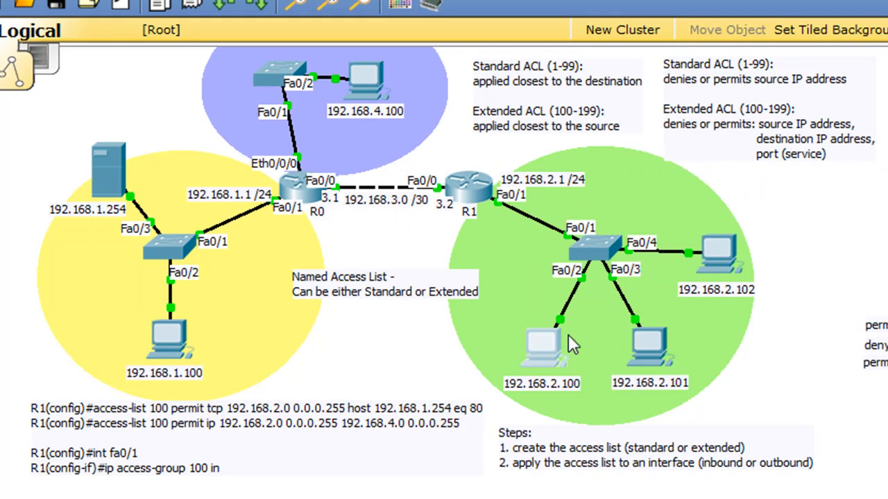
# Reopen PC 192.168.2.100 to return to its command prompt
pyautogui.doubleClick(541, 347)
pyautogui.write('ping 192.168.')
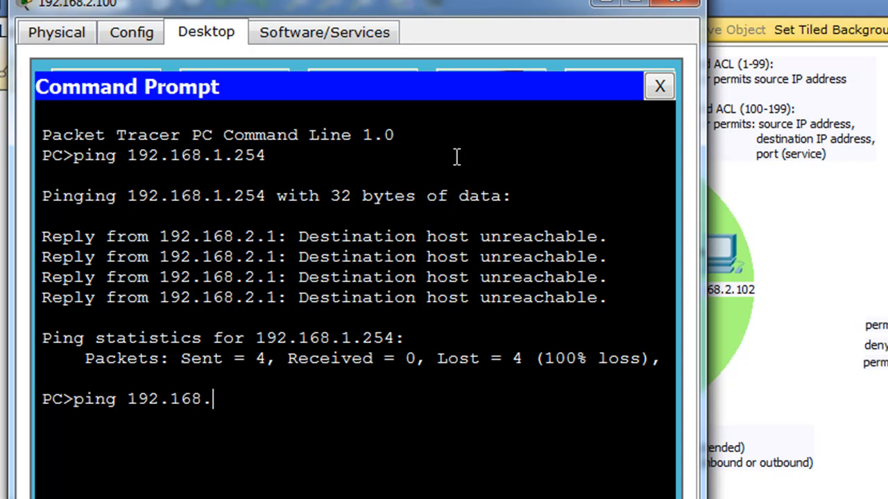
# Ping 192.168.4.100 successfully, review the statistics, and close the PC
pyautogui.write('4.100')
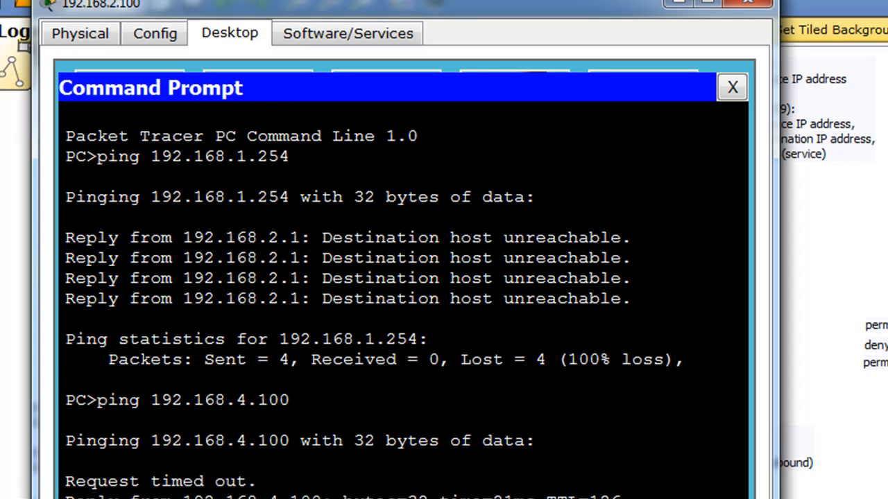
pyautogui.scroll(-3)
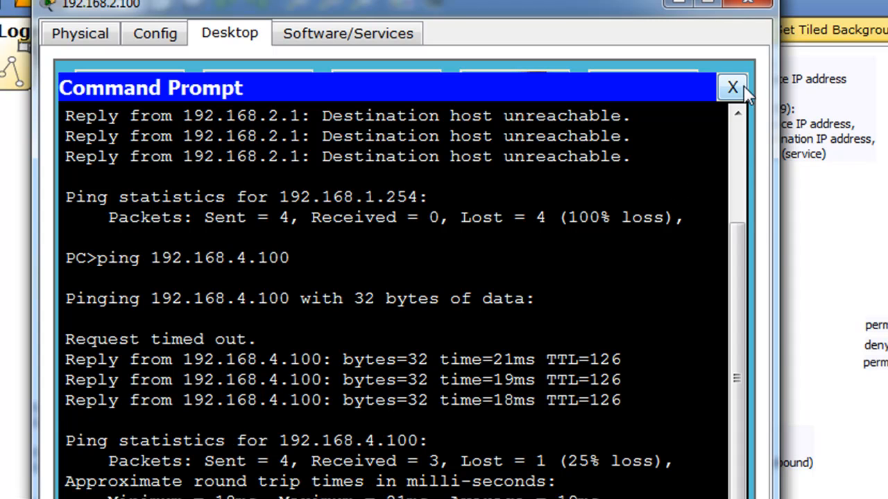
pyautogui.click(732, 86)
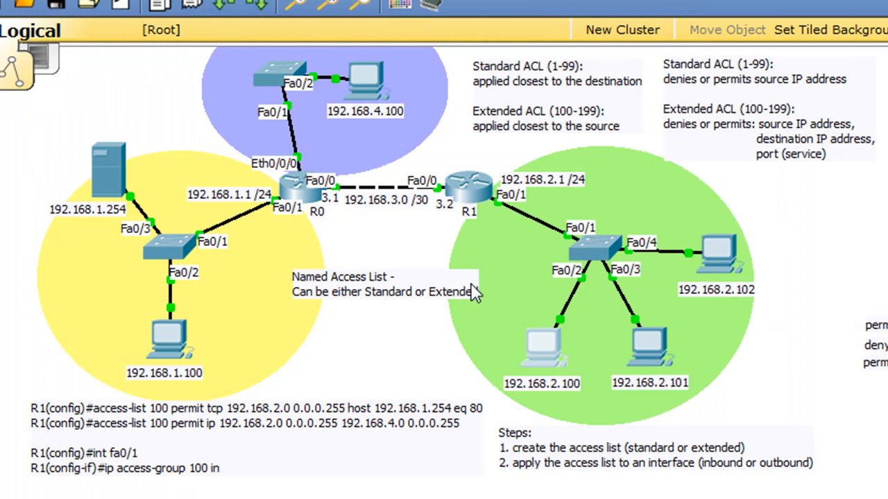